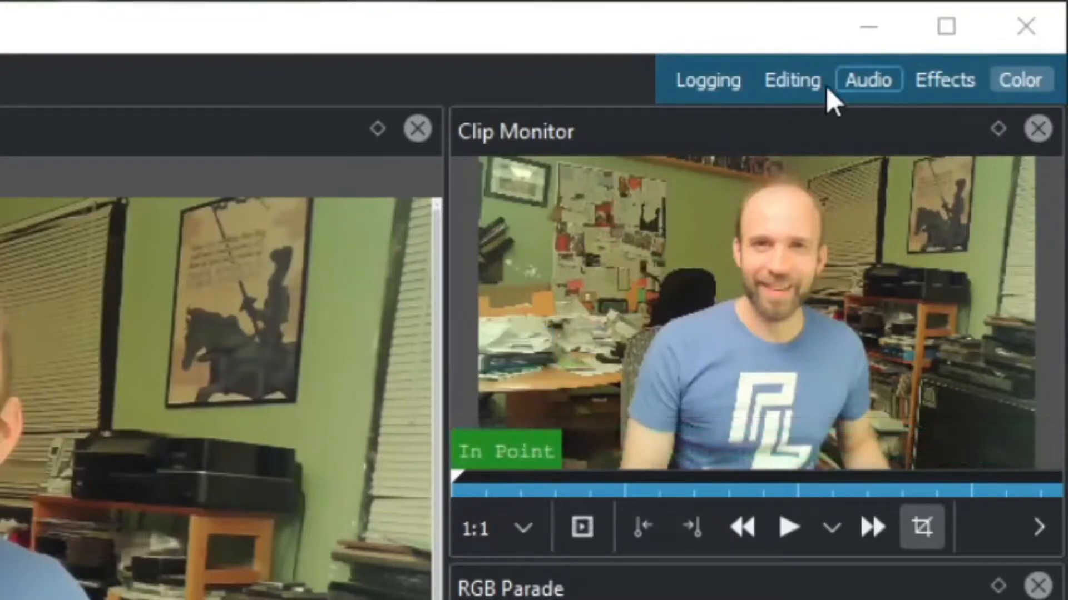
Move the playhead into the first clip's gray-shirt scene and open the Settings menu
left_click(707, 80)
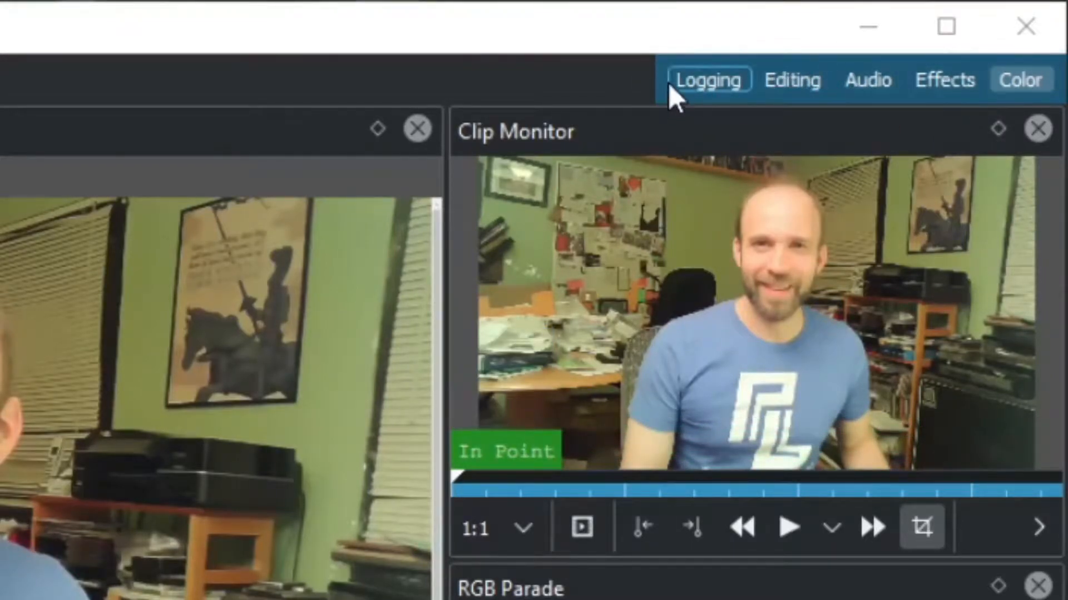
left_click(1019, 79)
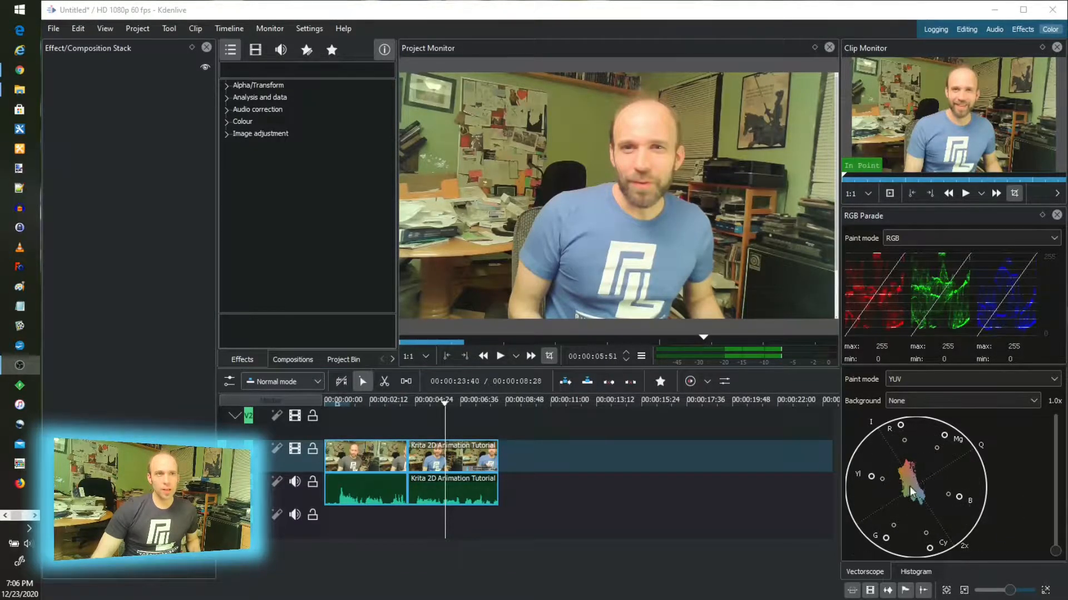
left_click(243, 122)
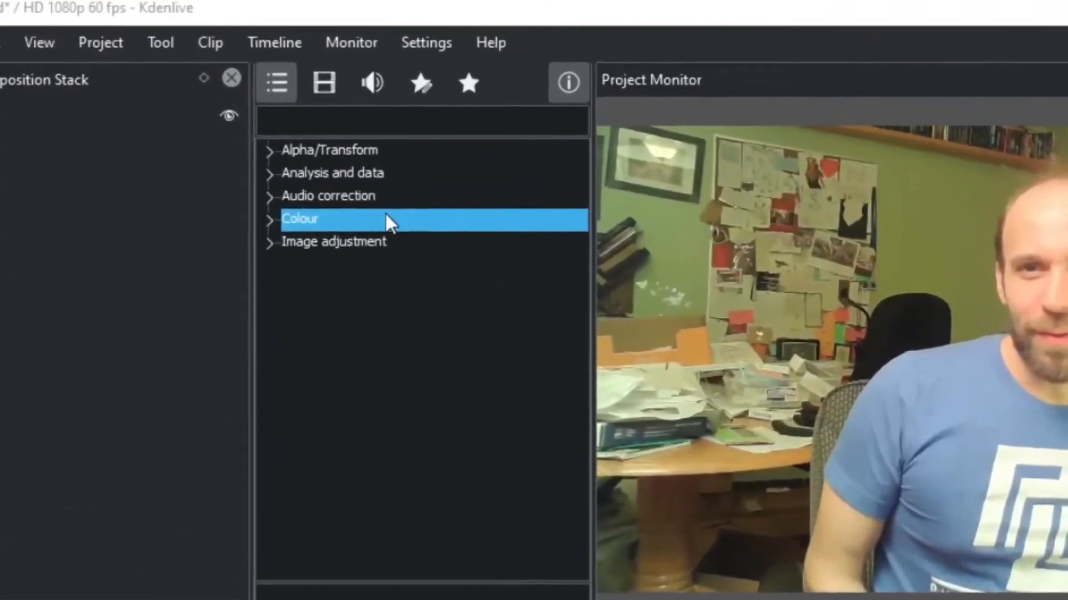
left_click(456, 45)
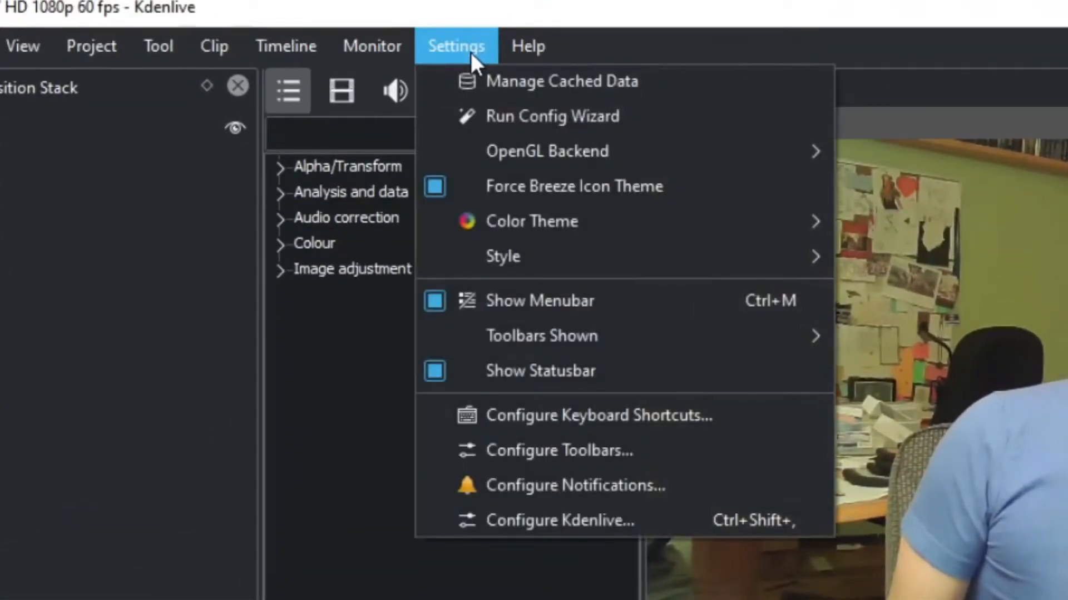
mouse_move(547, 151)
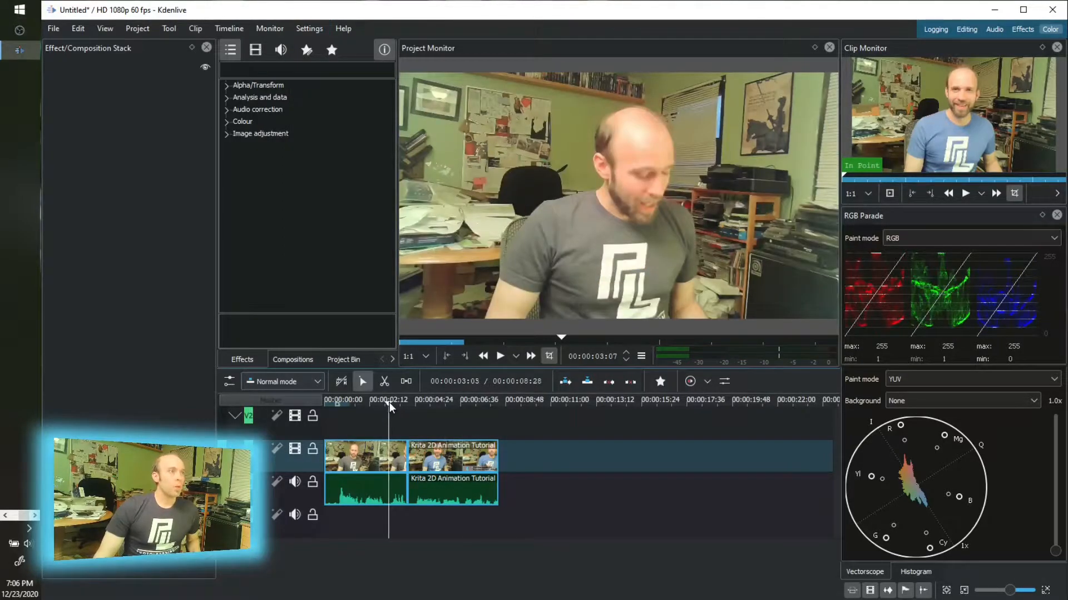
Scrub through the blue-shirt scene, then select the gray-shirt clip to show its effects
left_click(400, 401)
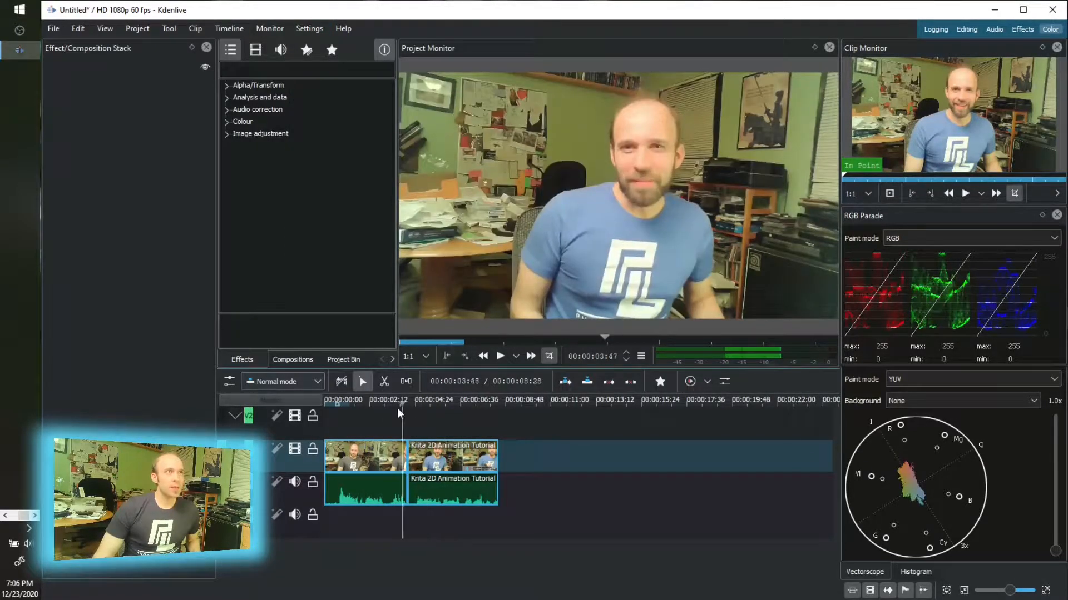
left_click(385, 400)
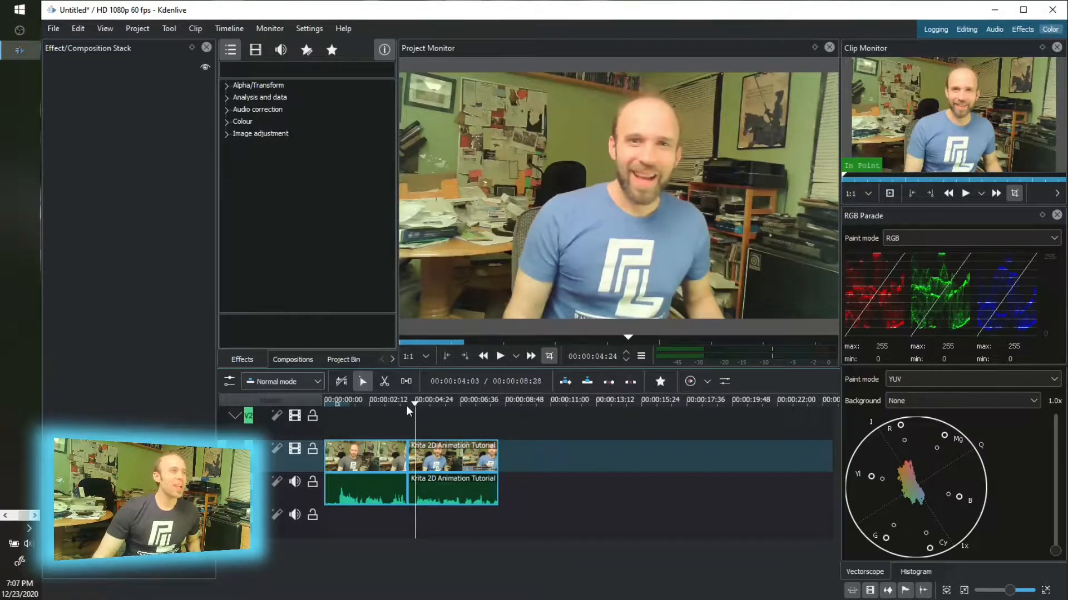
left_click(366, 456)
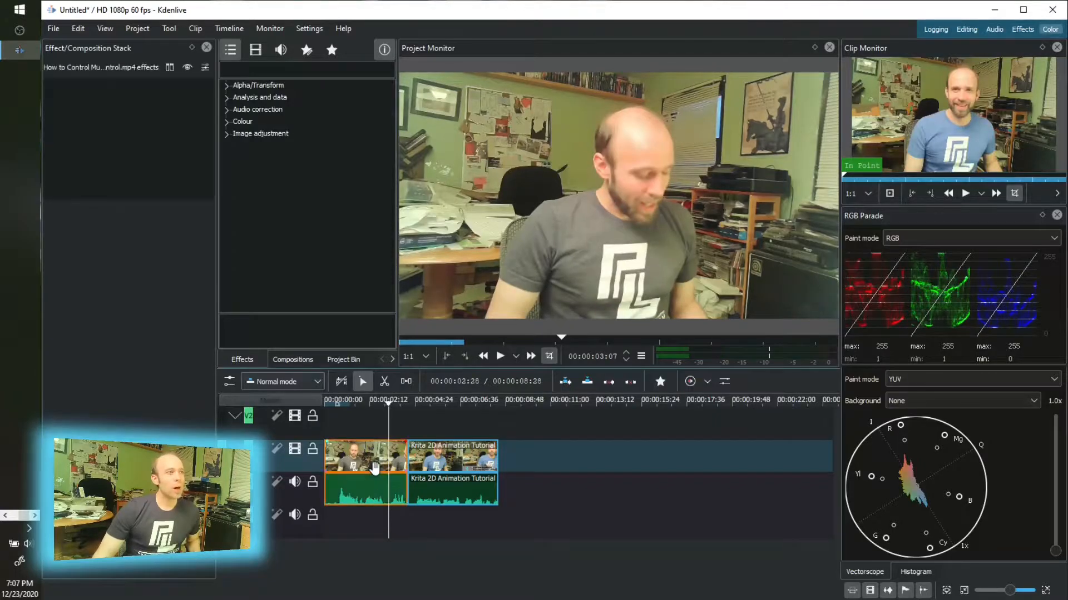
left_click(365, 456)
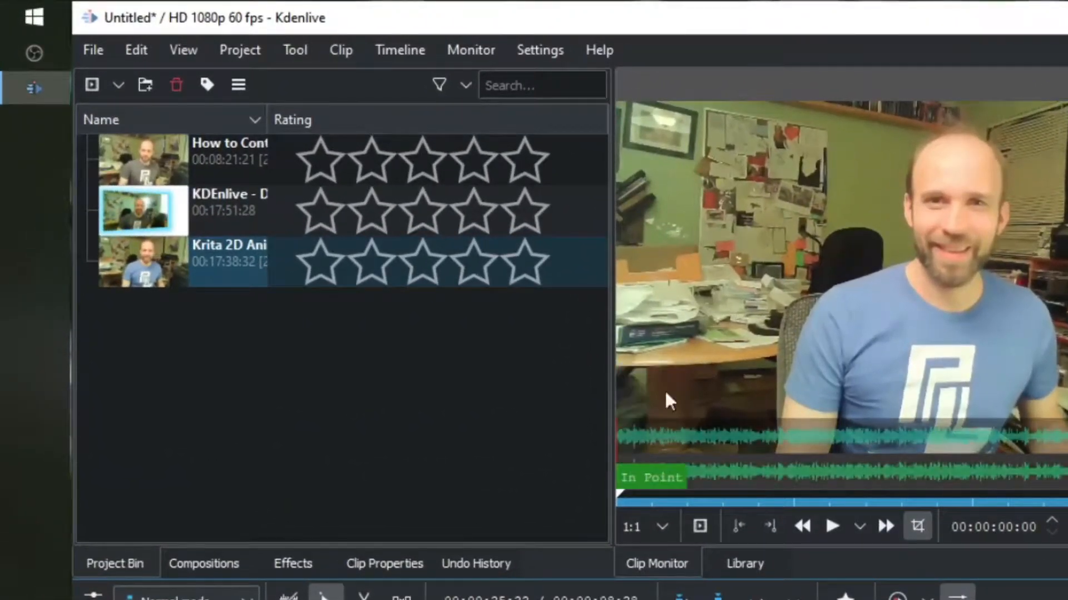
Search the Effects list for 'roto' to find Rotoscoping for the first clip
left_click(292, 563)
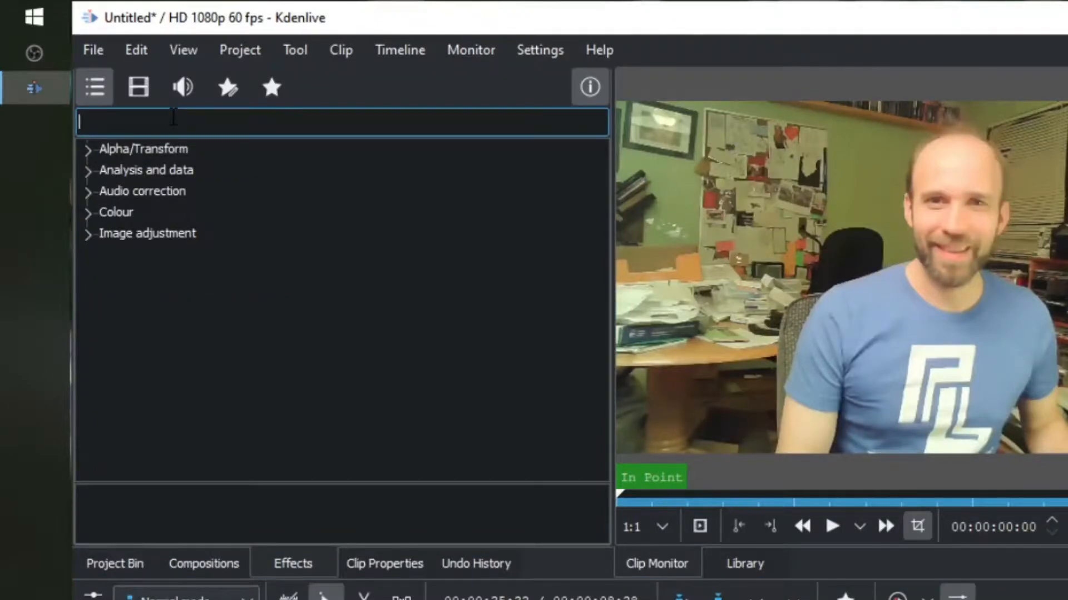
type("roto")
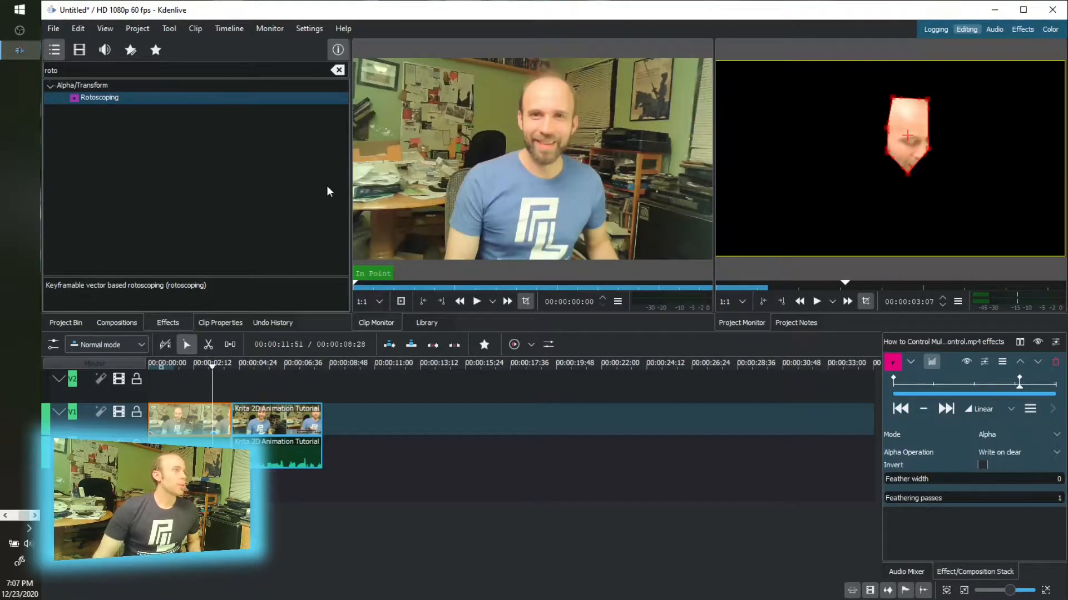
Switch to the Color workspace to see the masked face on the vectorscope
left_click(1050, 30)
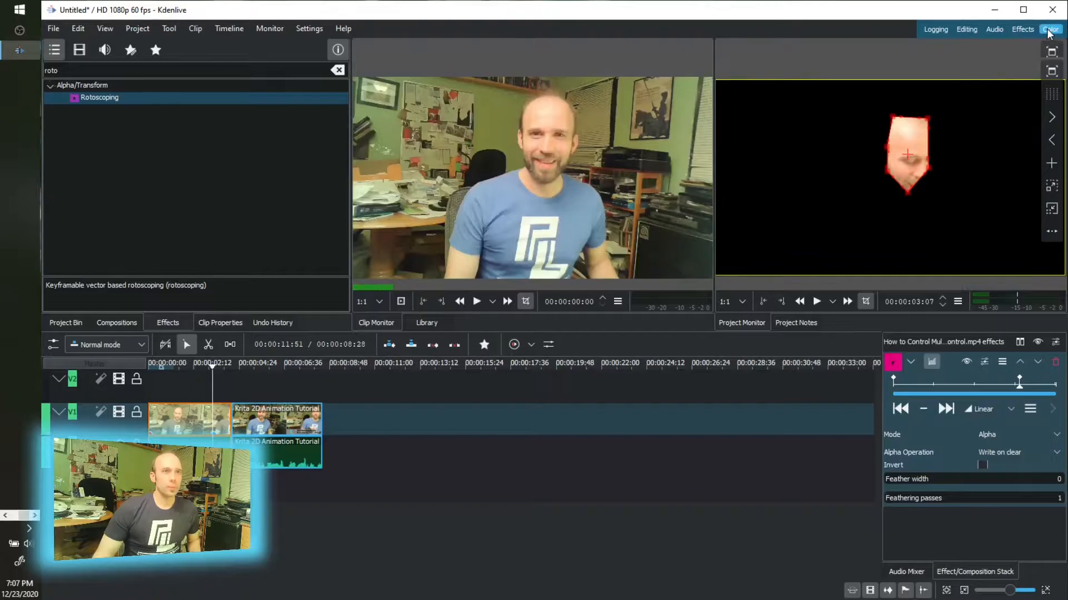
left_click(1050, 29)
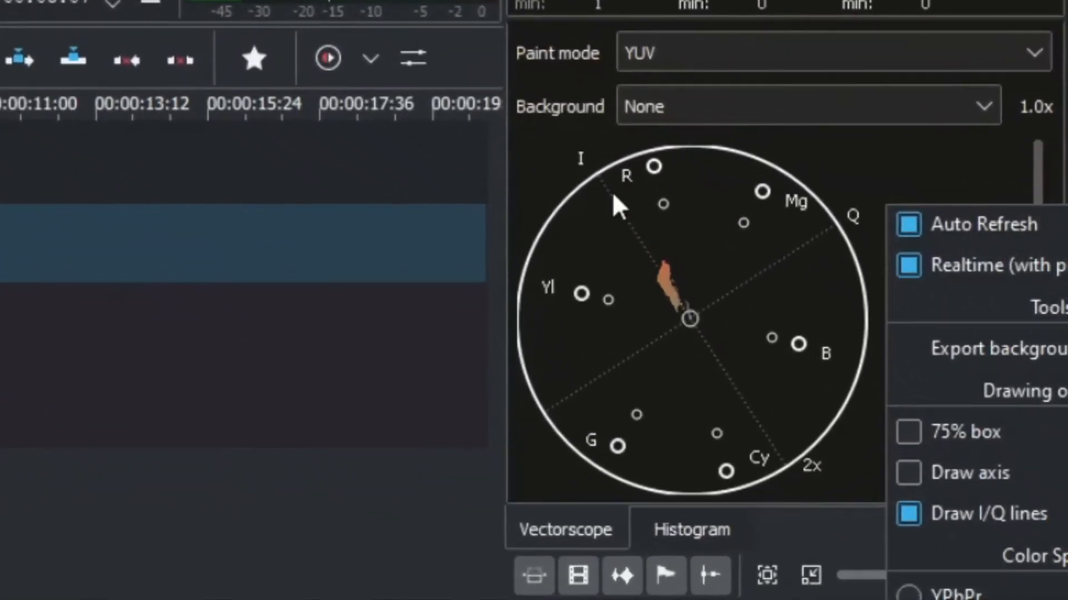
mouse_move(708, 361)
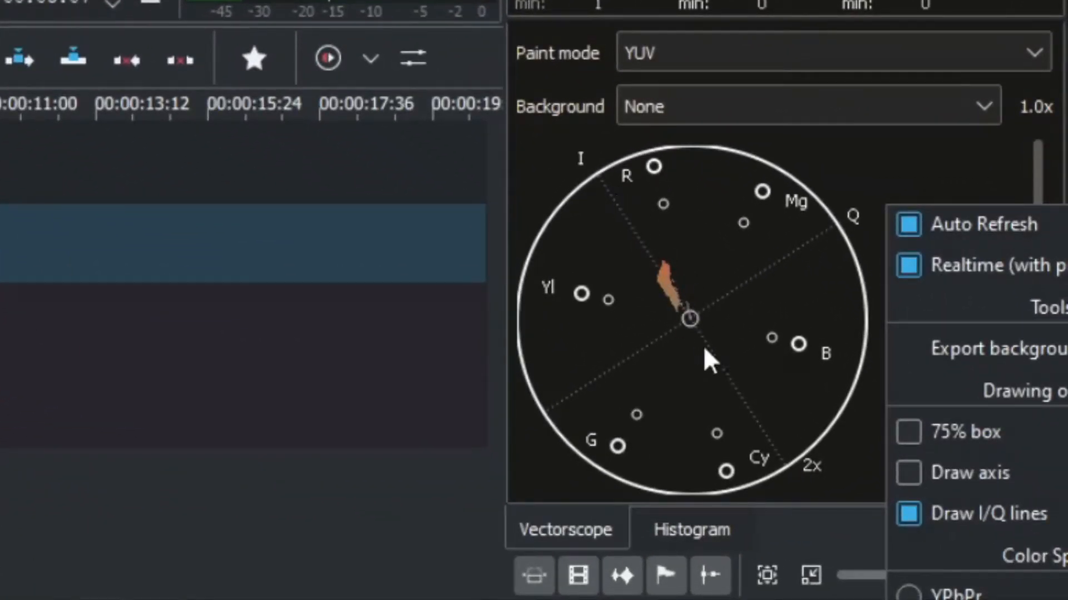
mouse_move(681, 309)
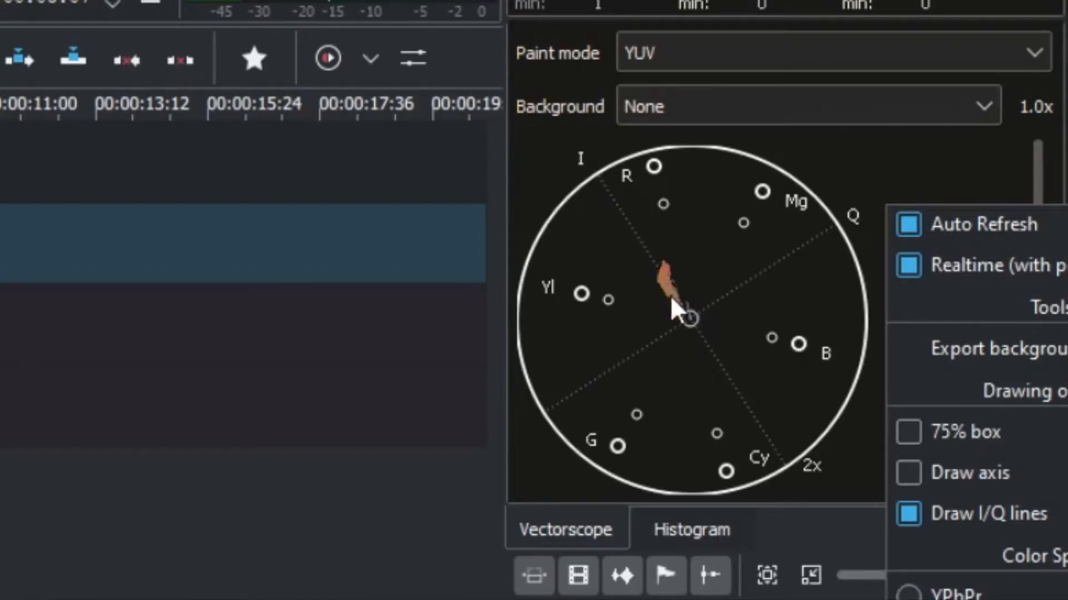
mouse_move(645, 243)
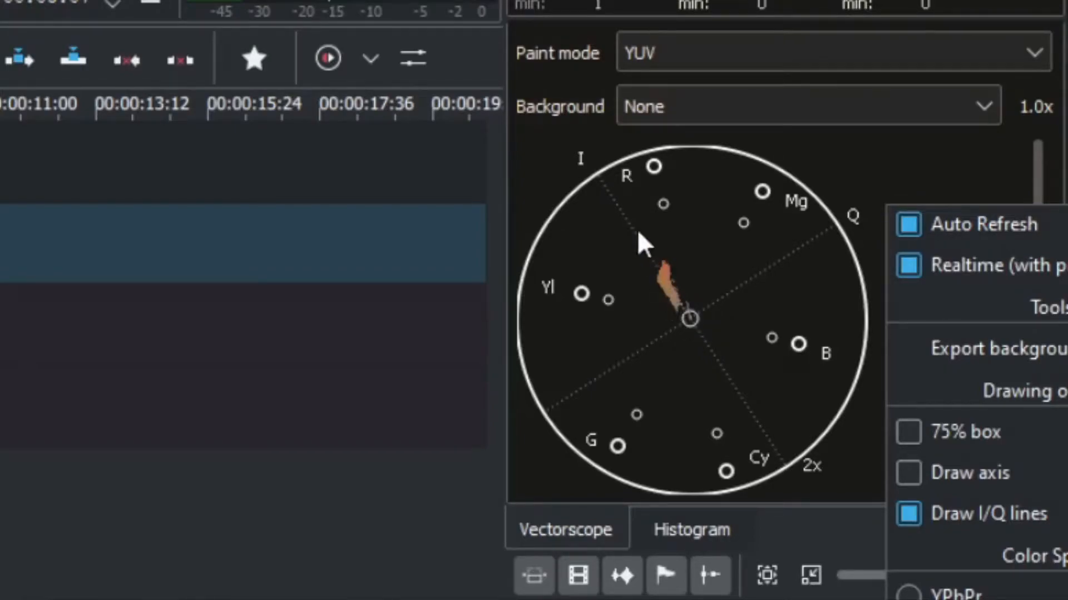
mouse_move(640, 139)
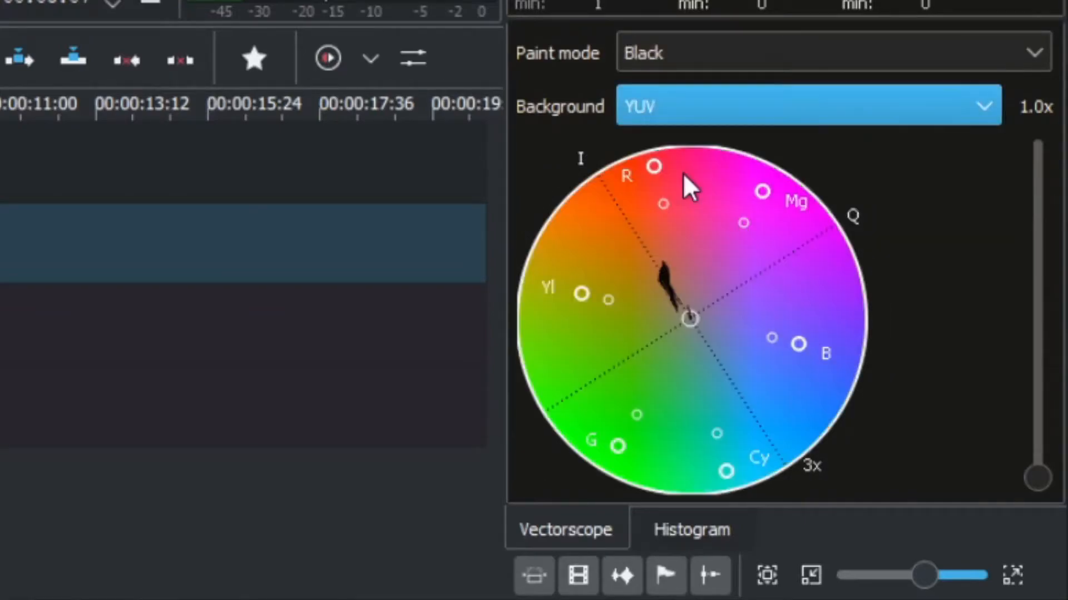
mouse_move(692, 49)
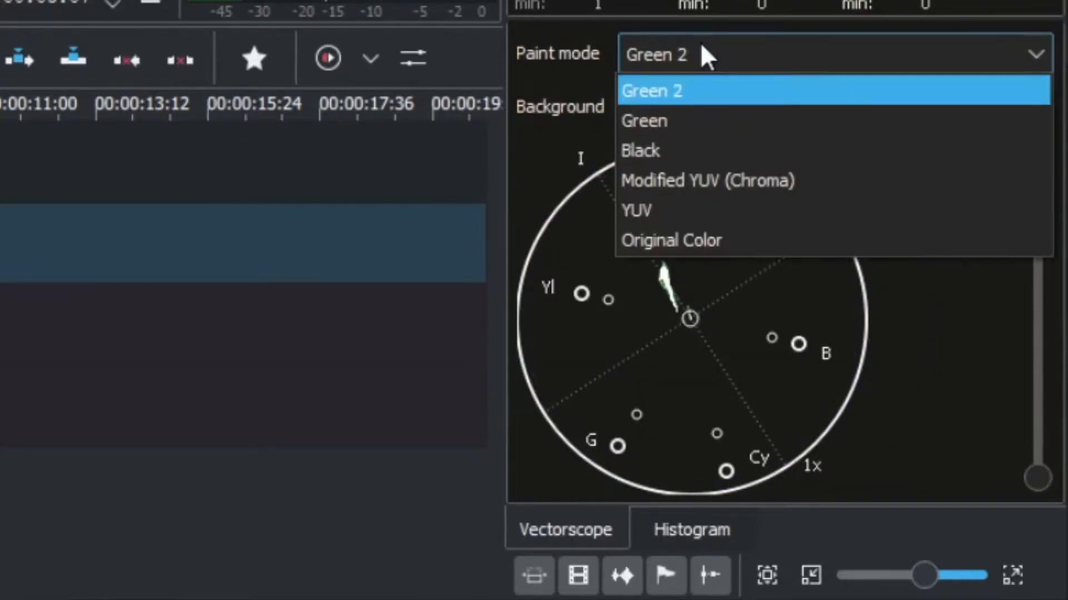
Set the vectorscope paint mode to Green 2 with no background
left_click(636, 210)
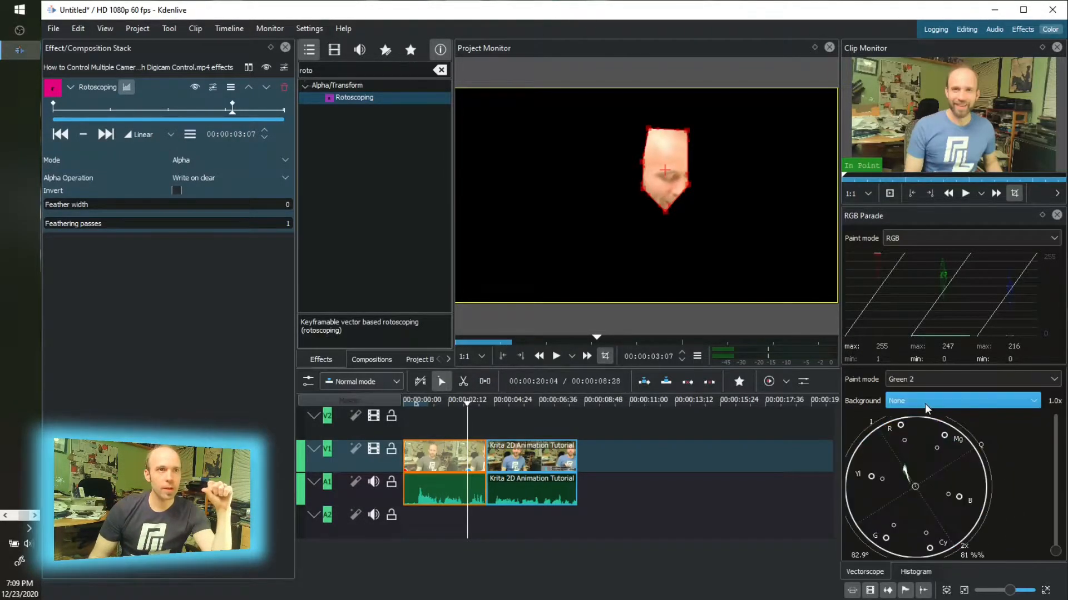
Return the vectorscope paint mode to YUV and select Colorbalance from the 'color' results
left_click(970, 379)
type("color")
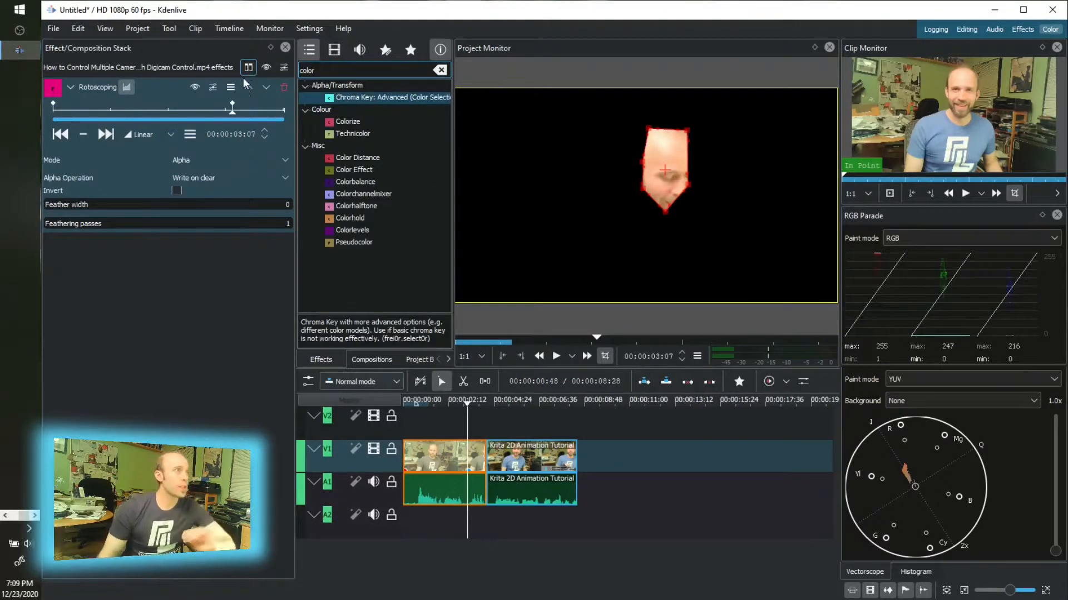
left_click(354, 182)
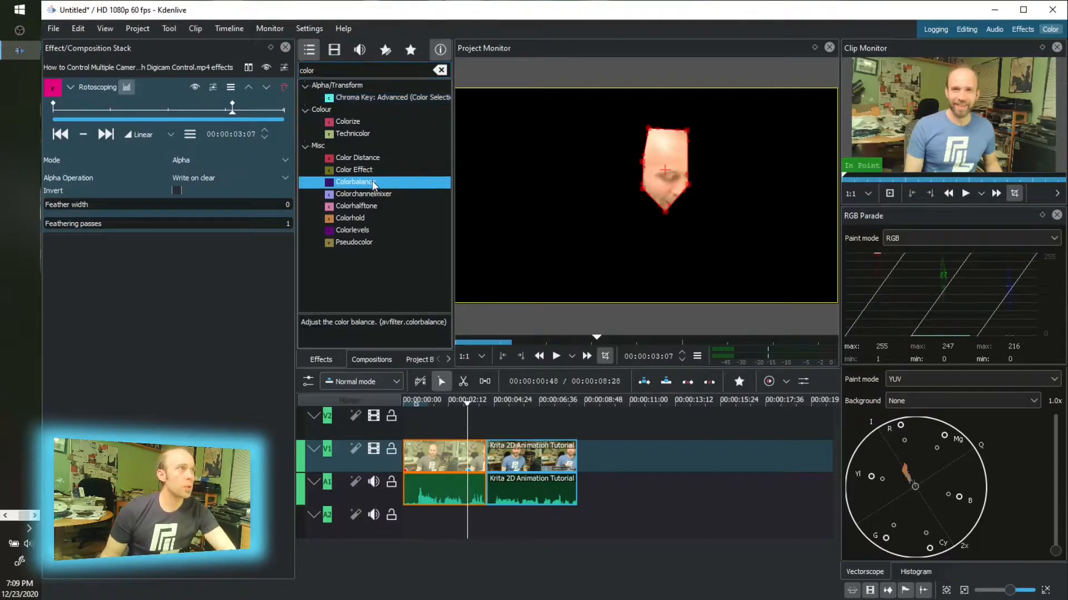
Apply Colorbalance to the gray-shirt clip and raise shadow red to about 0.33
double_click(354, 182)
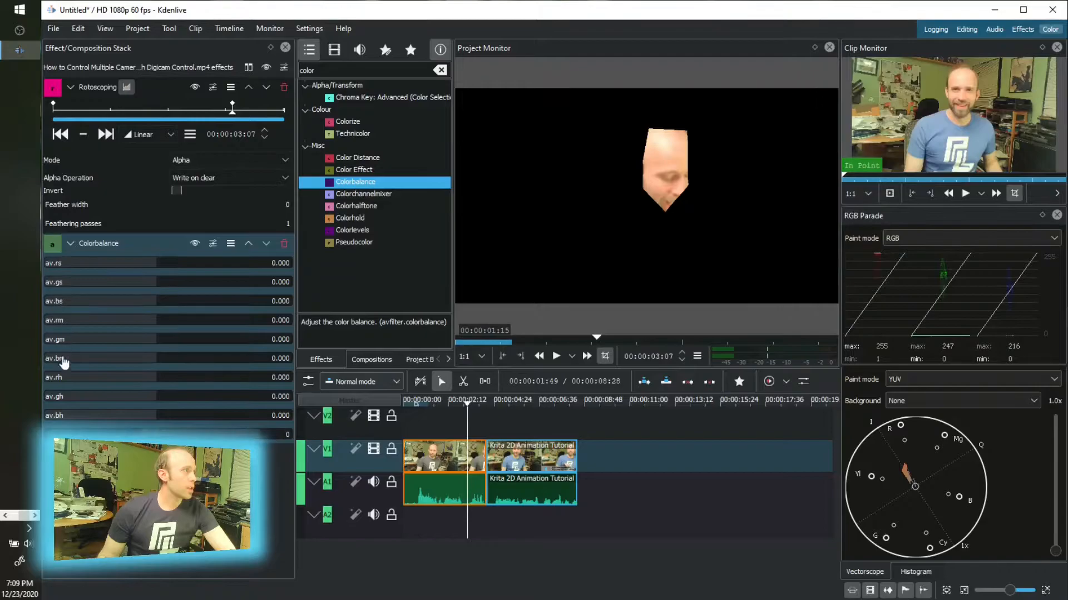
left_click(101, 263)
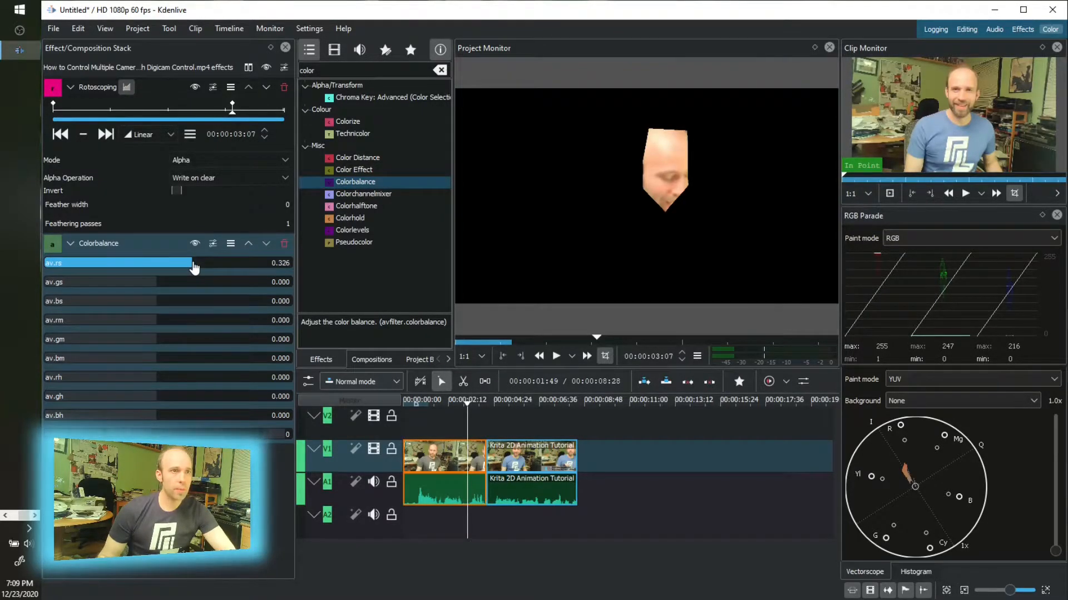
left_click(99, 282)
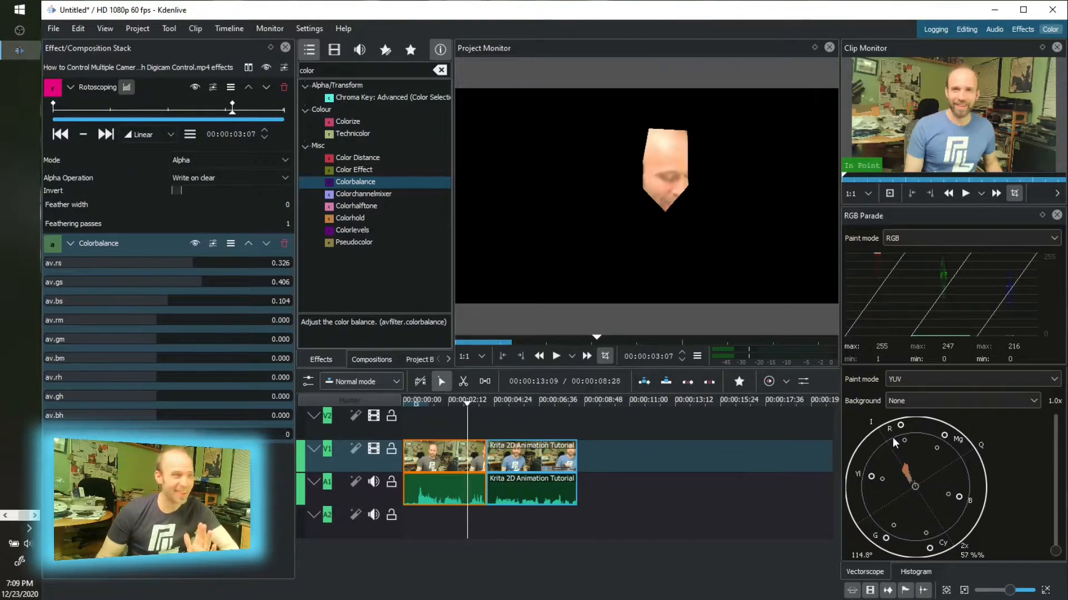
left_click(102, 321)
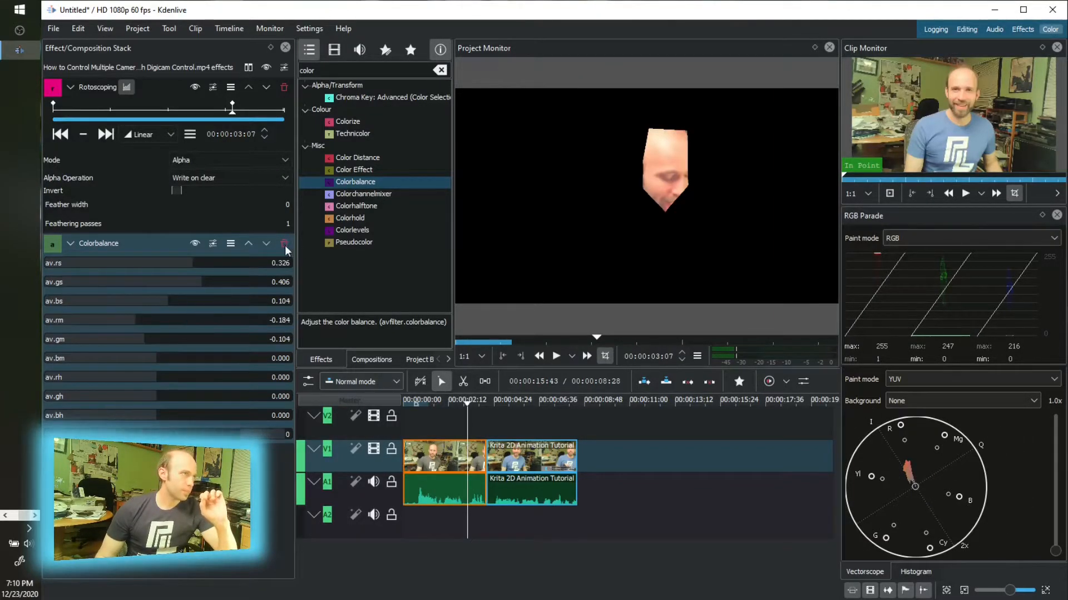
left_click(285, 244)
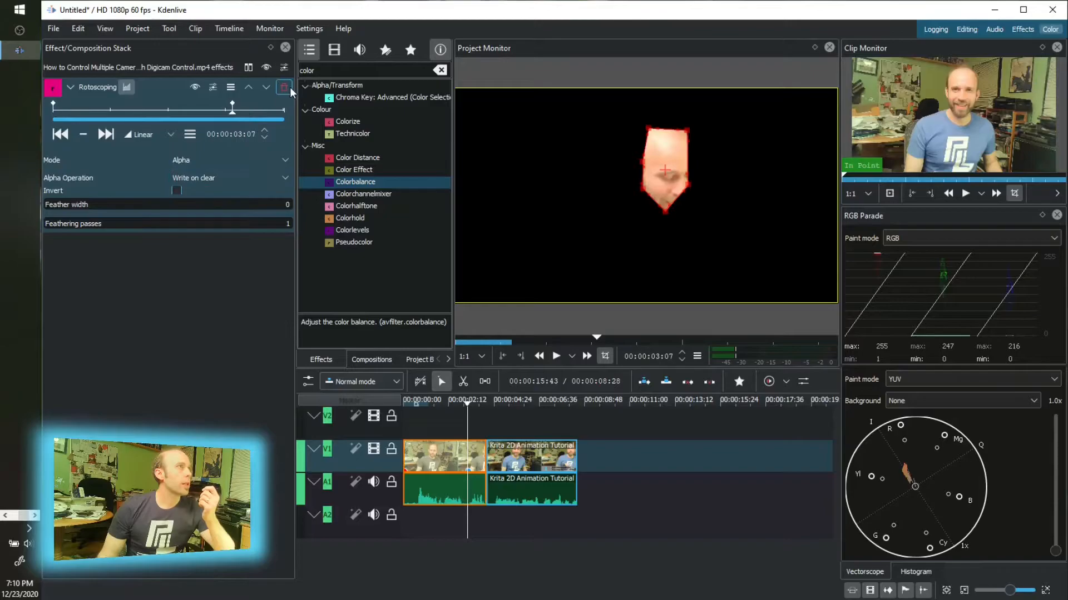
left_click(284, 87)
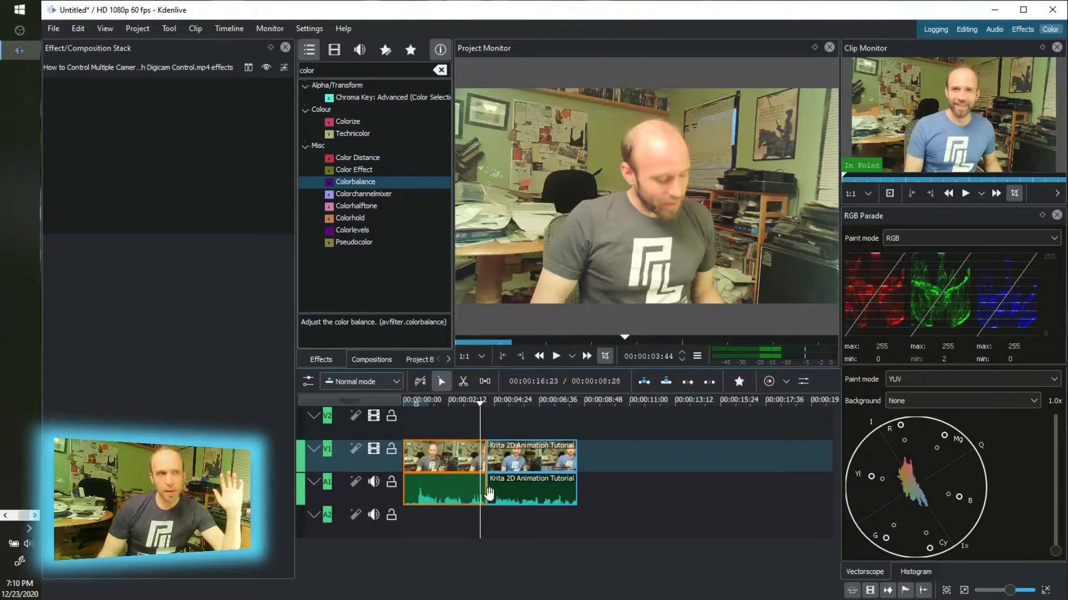
mouse_move(446, 468)
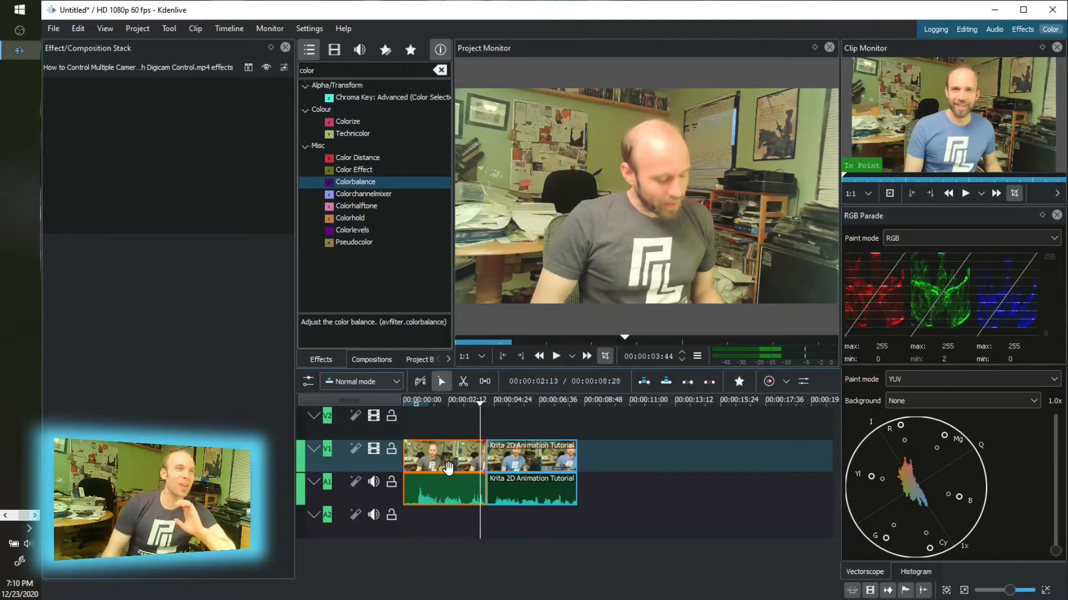
left_click(473, 400)
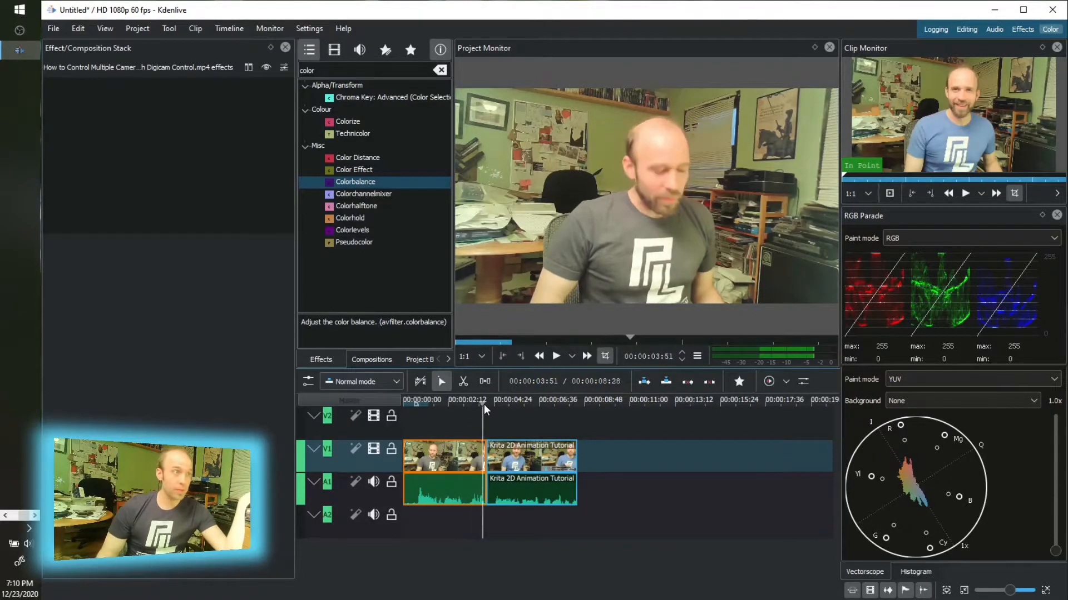
left_click(508, 409)
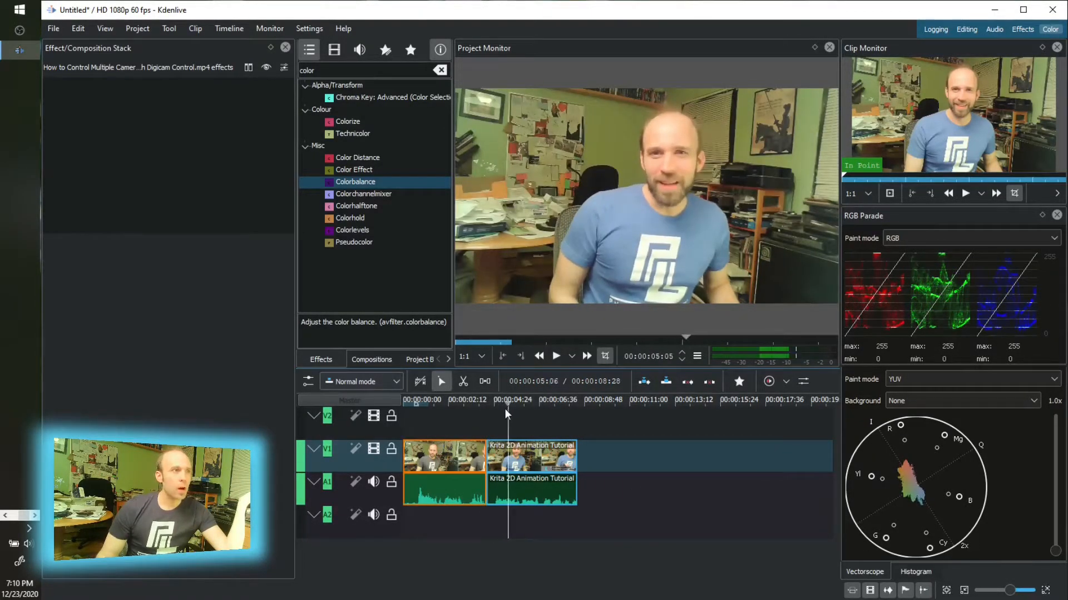
left_click(495, 401)
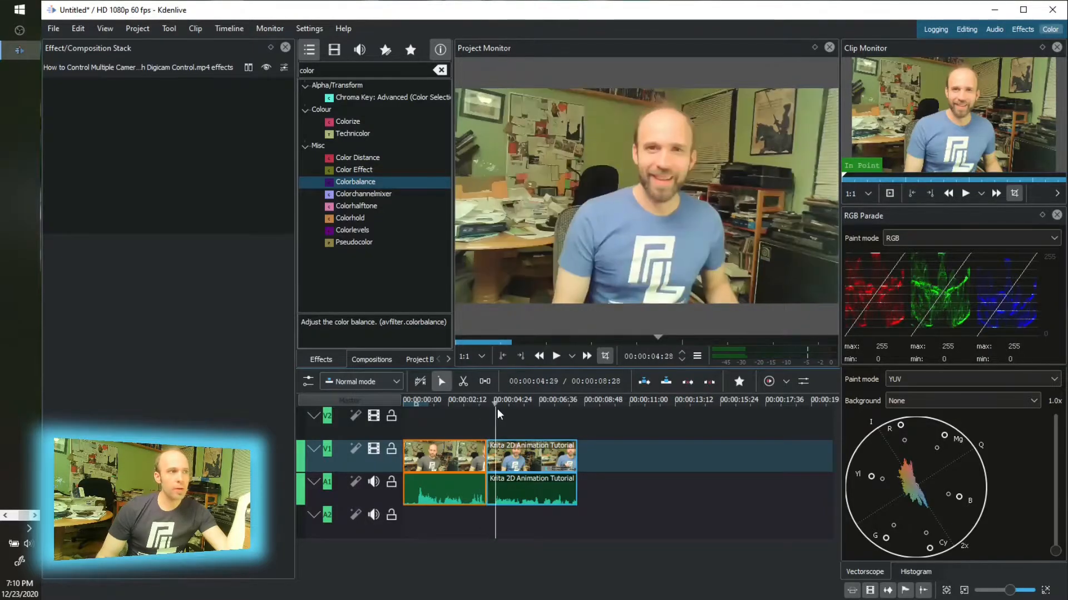
left_click(467, 400)
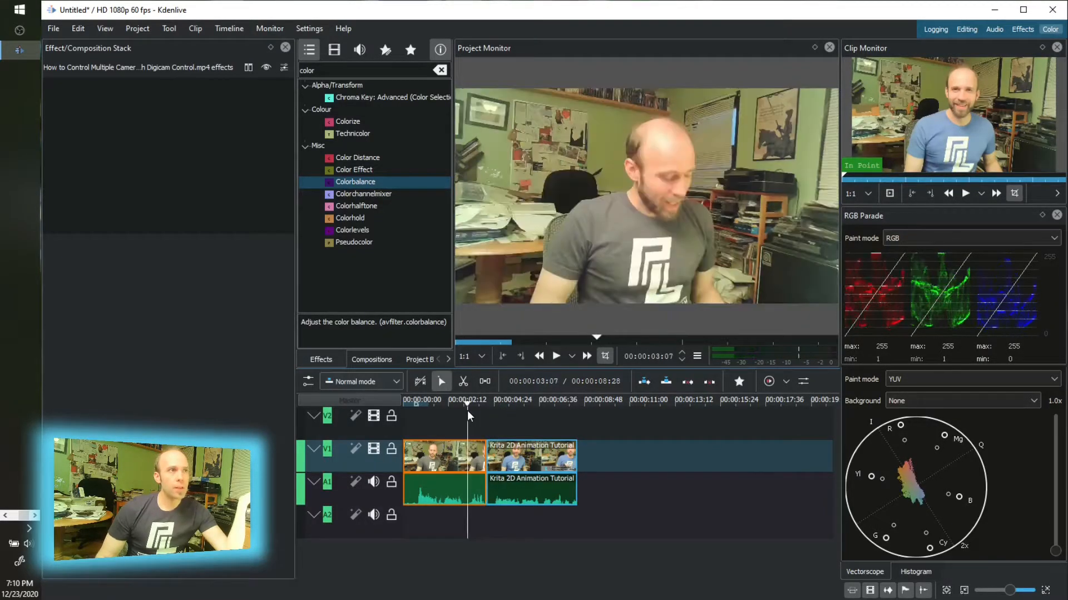
left_click(504, 400)
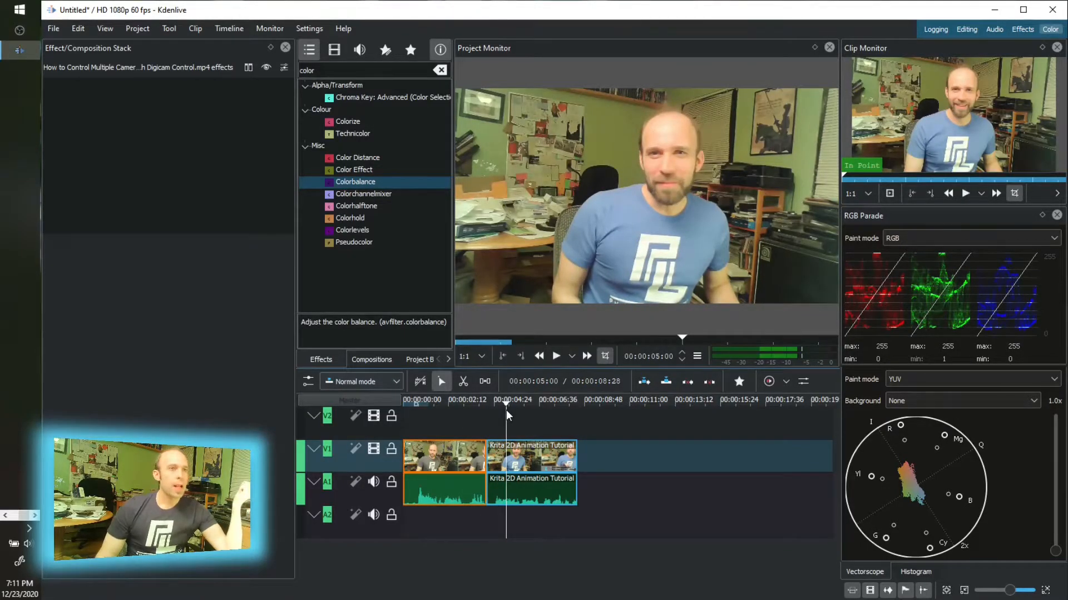
left_click(501, 400)
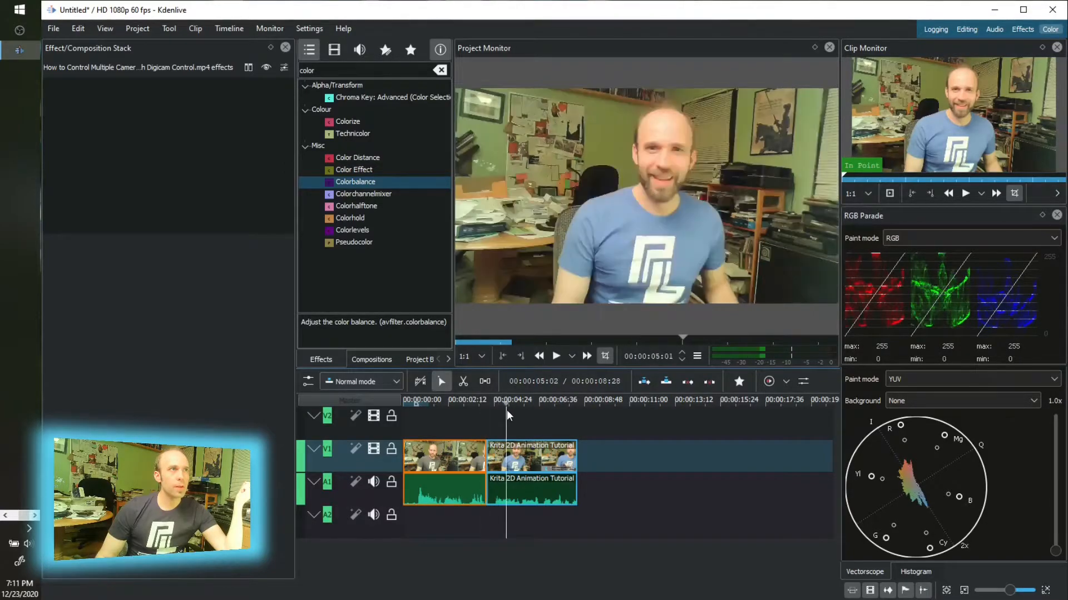
left_click(482, 400)
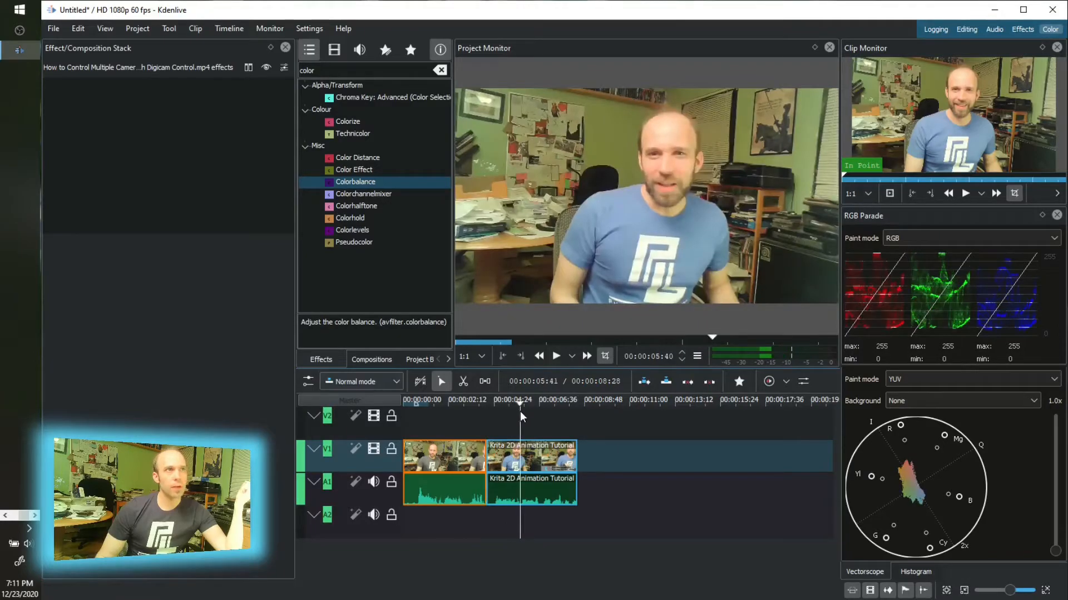
left_click(445, 400)
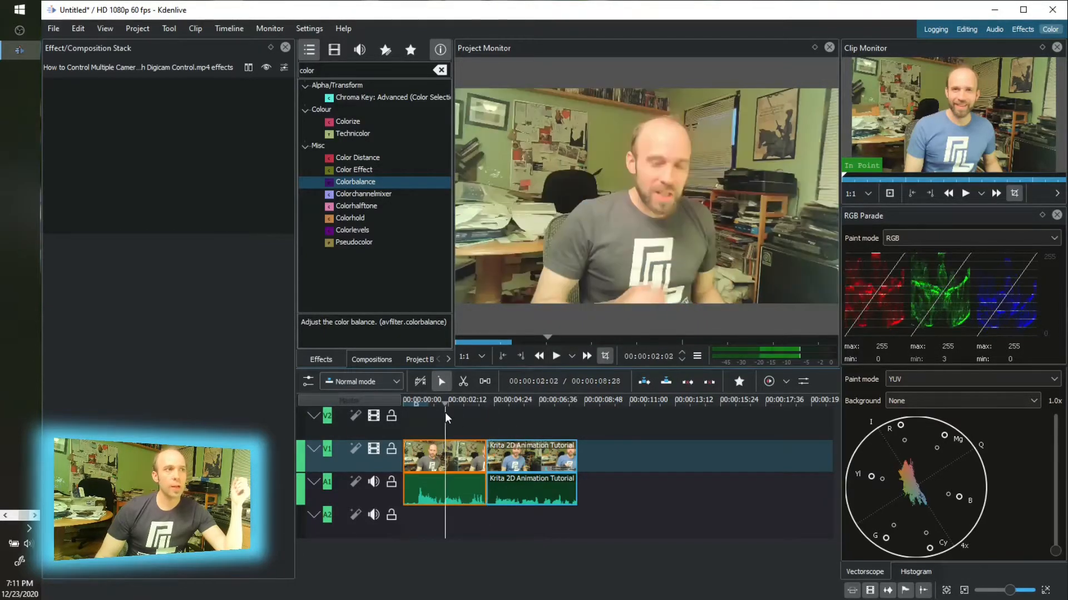
left_click(472, 416)
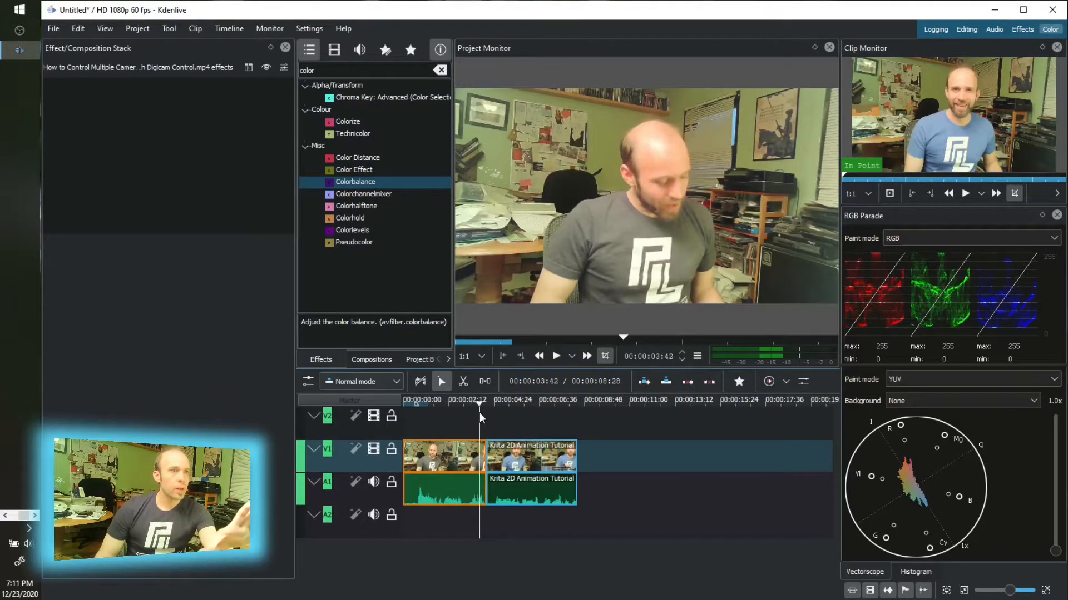
left_click(518, 400)
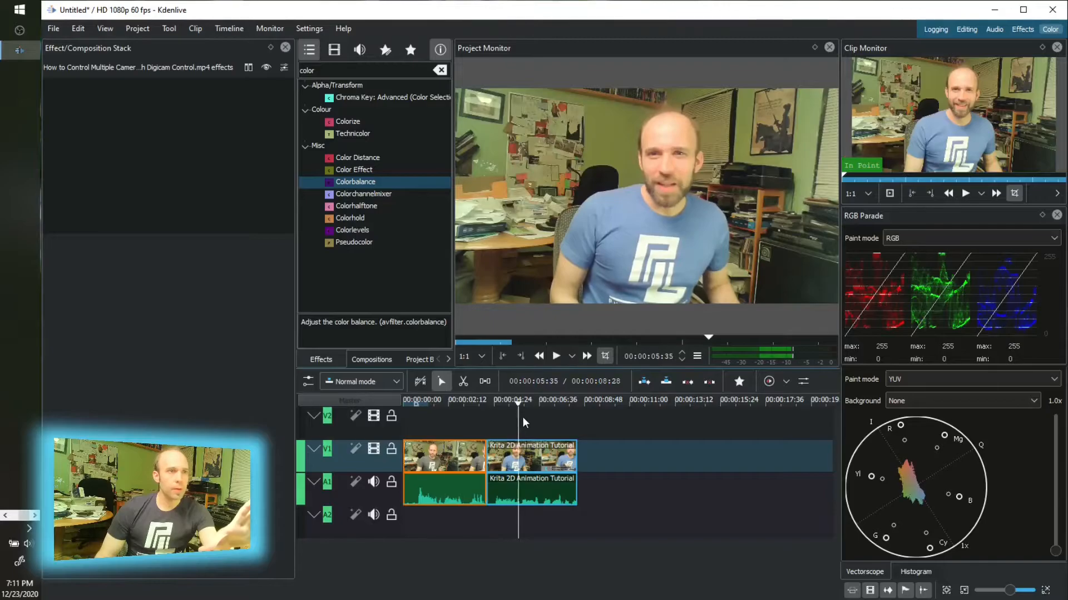
left_click(470, 400)
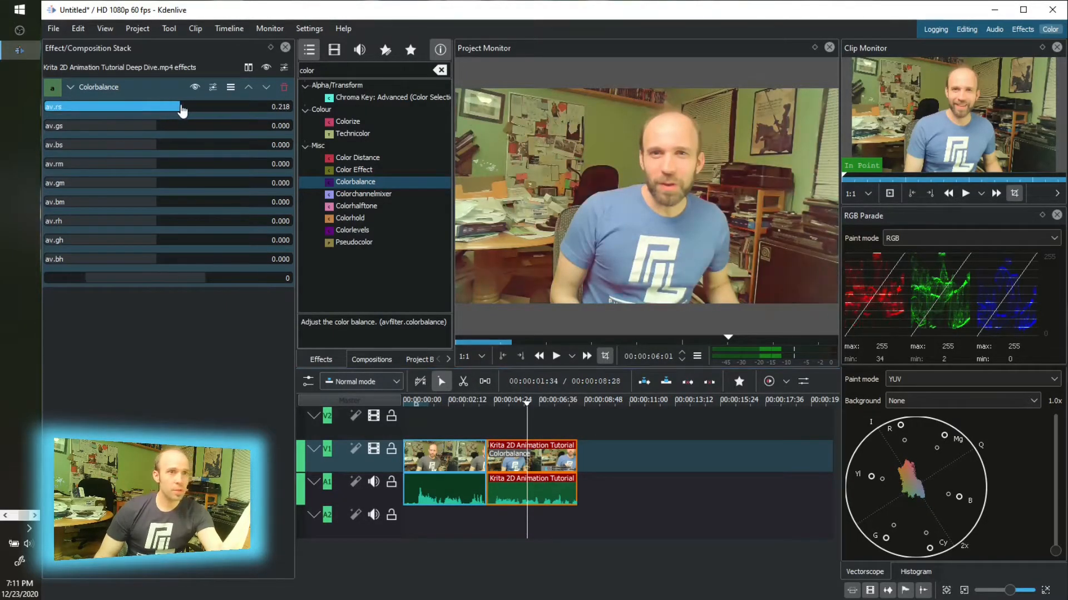
Lower the second clip's shadow red to about -0.02, comparing against the first scene
left_click_drag(182, 110, 155, 110)
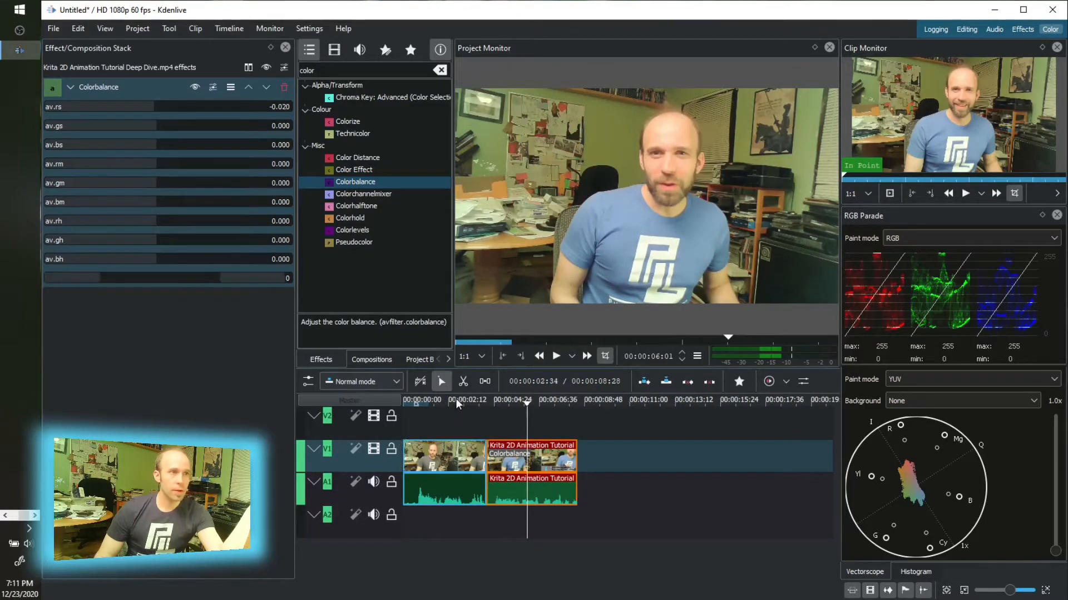
left_click(454, 399)
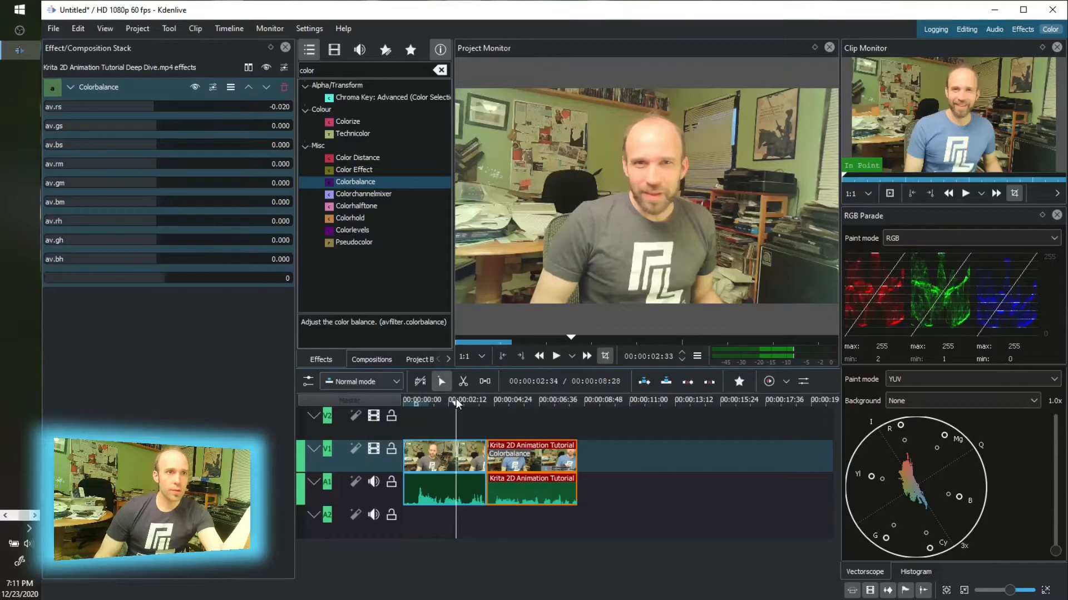
left_click(510, 400)
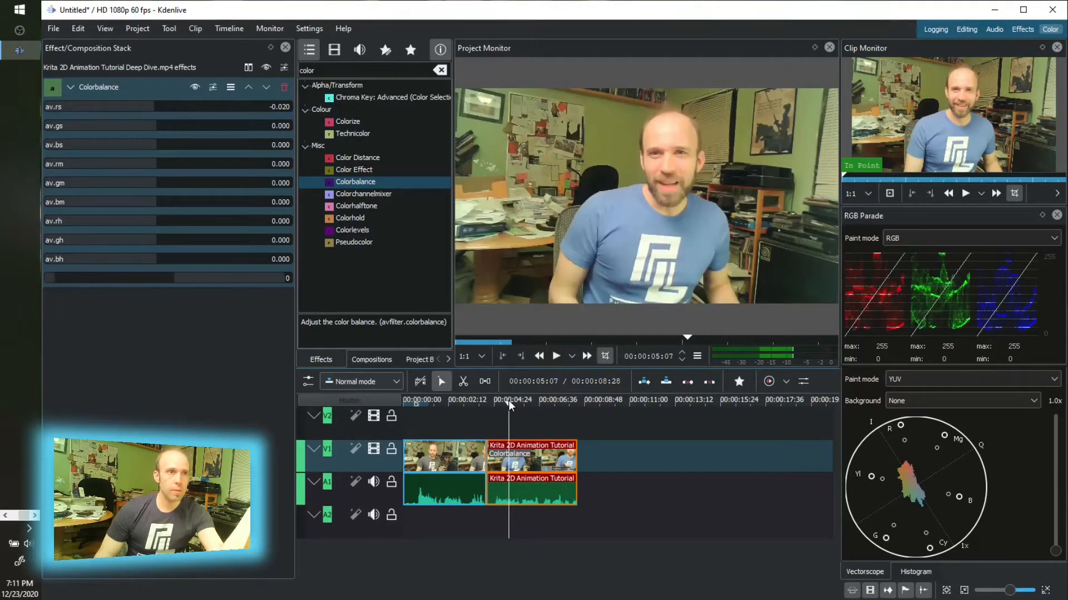
left_click(455, 399)
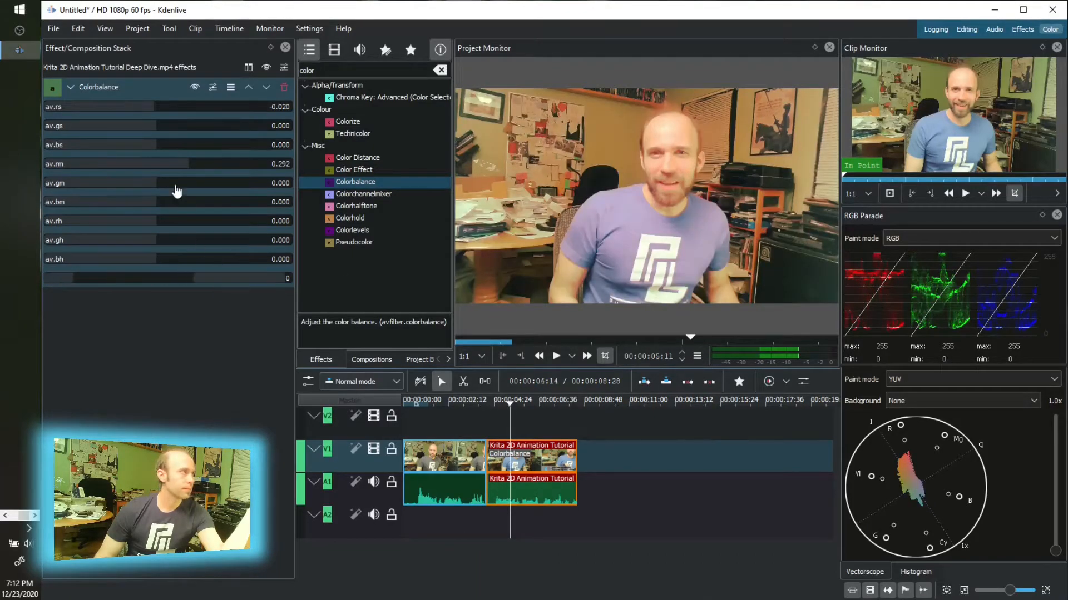
Pull the second clip's midtone red down to about 0.11
left_click_drag(191, 164, 177, 163)
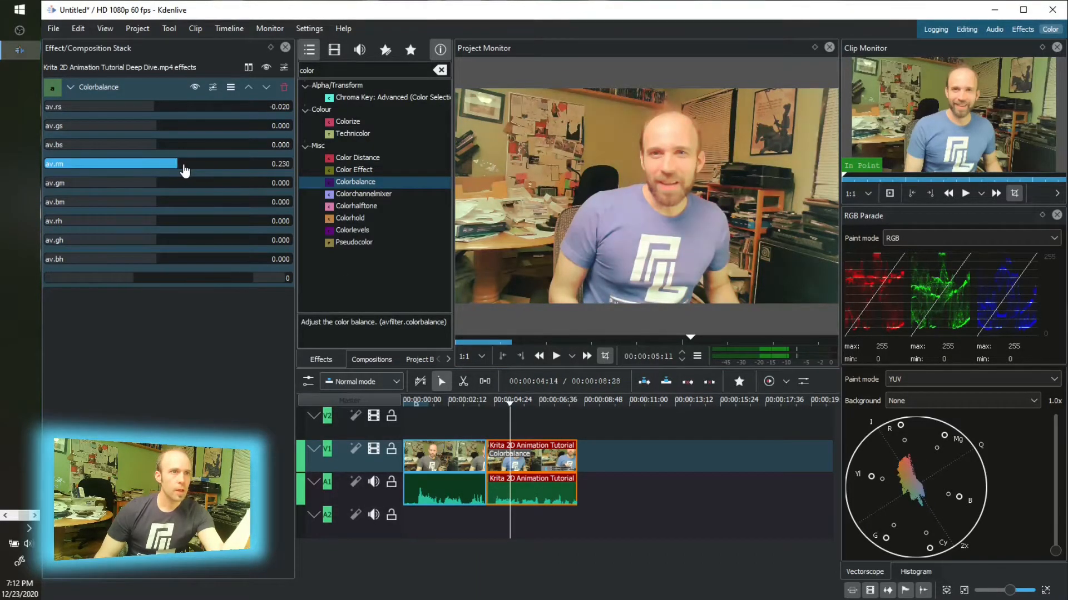
left_click_drag(184, 163, 174, 163)
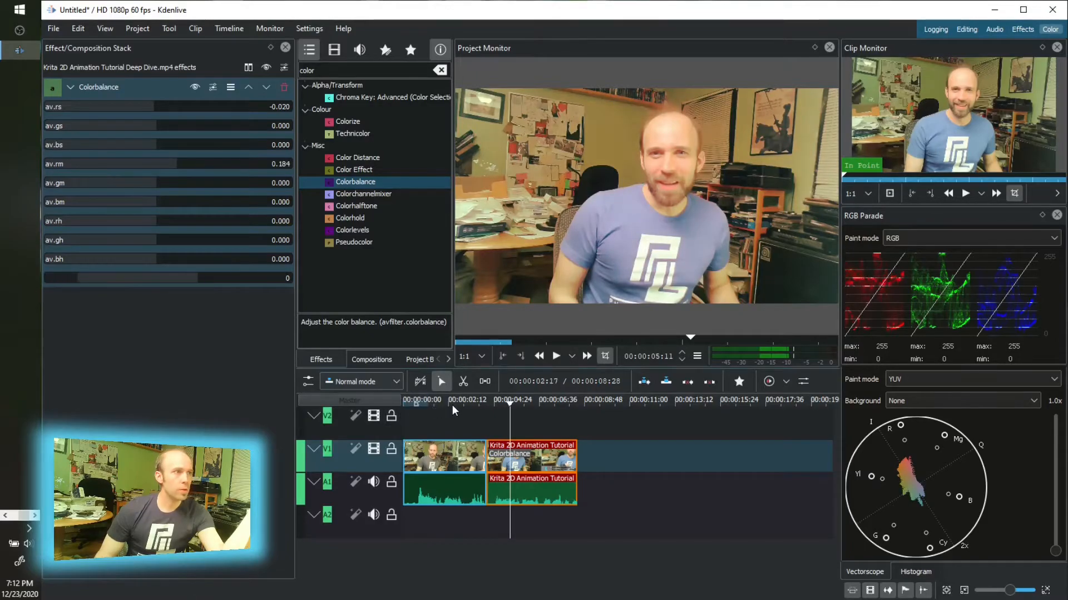
left_click(538, 400)
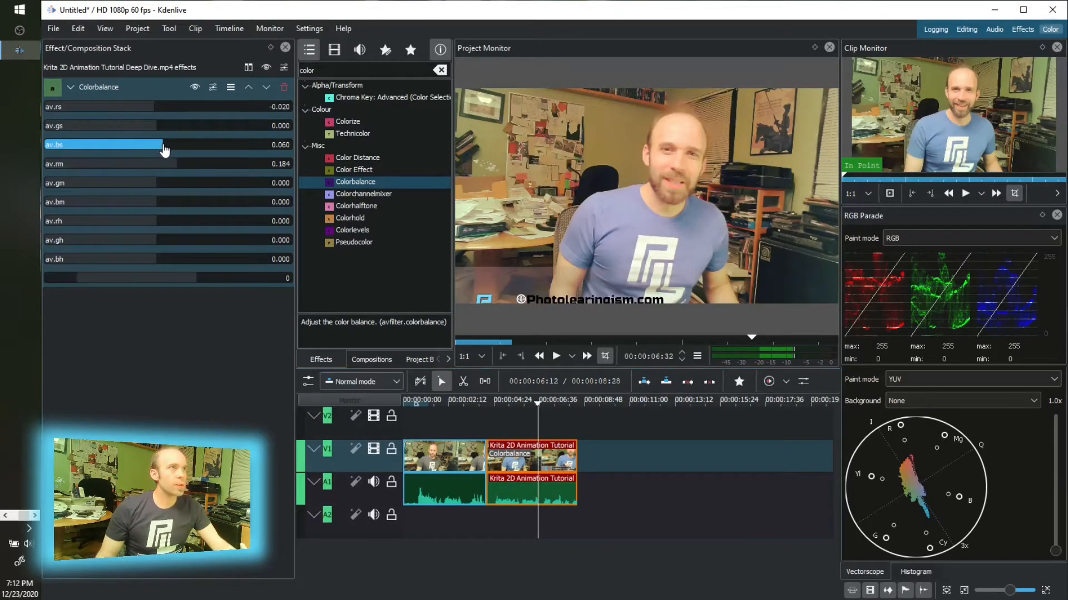
left_click(103, 163)
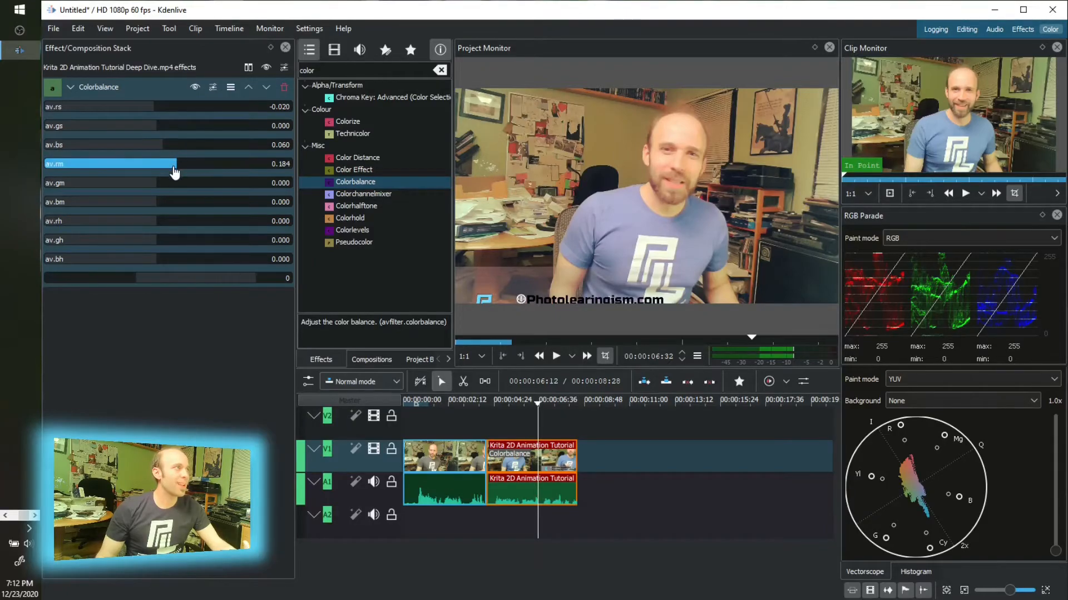
left_click_drag(174, 164, 164, 164)
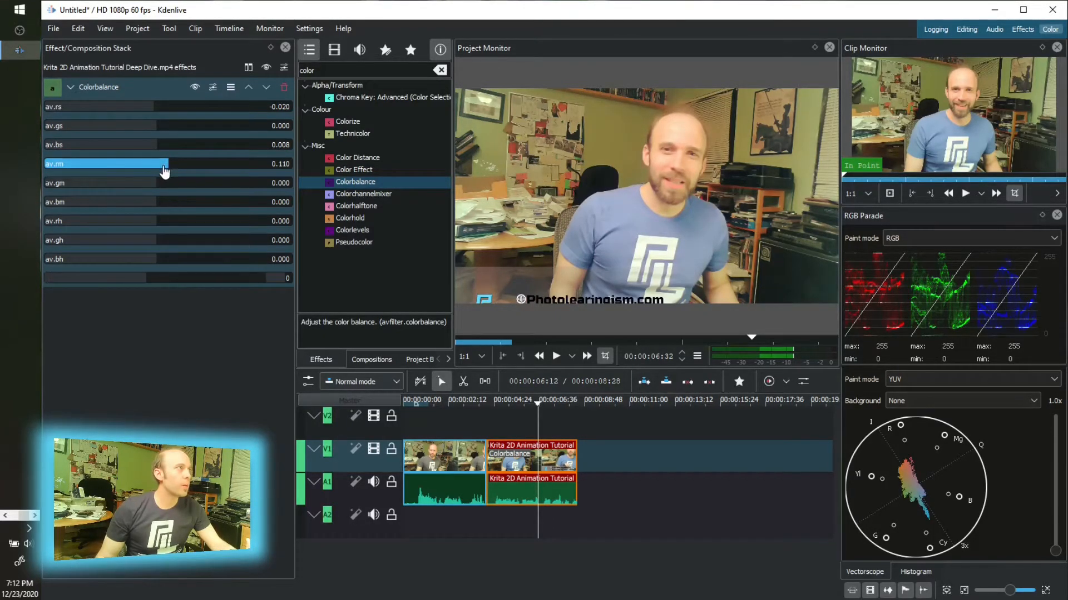
mouse_move(167, 170)
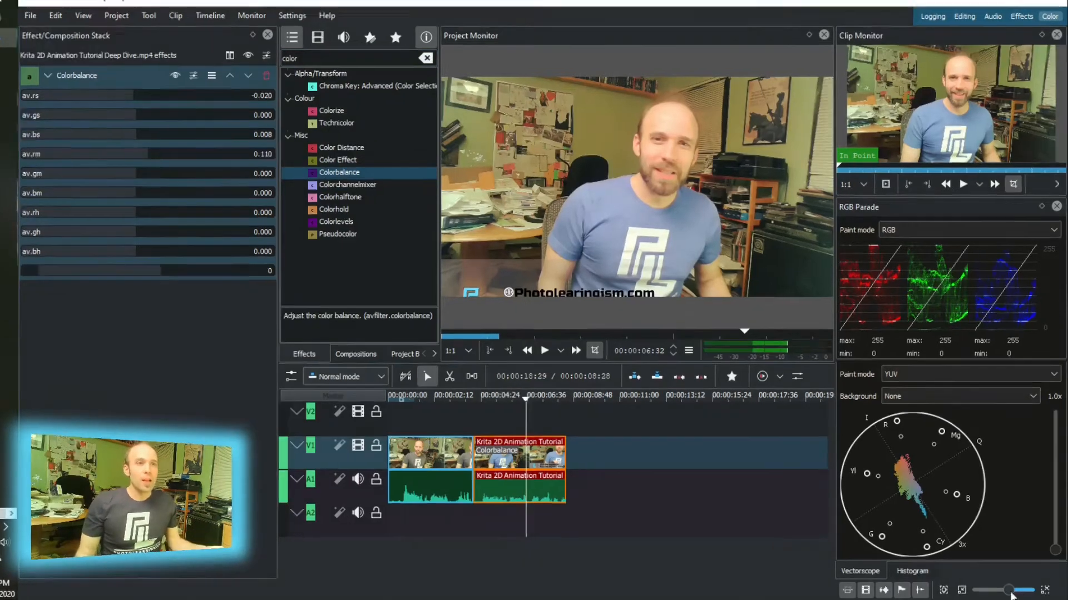
Show the histogram and switch the parade paint mode to White, then back to RGB
left_click(912, 571)
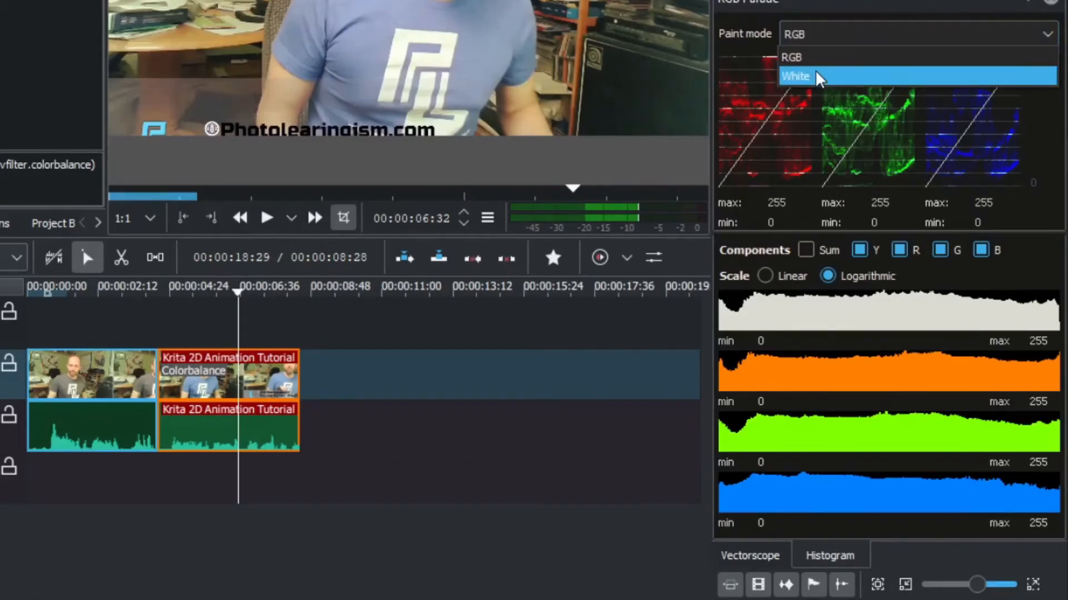
left_click(795, 76)
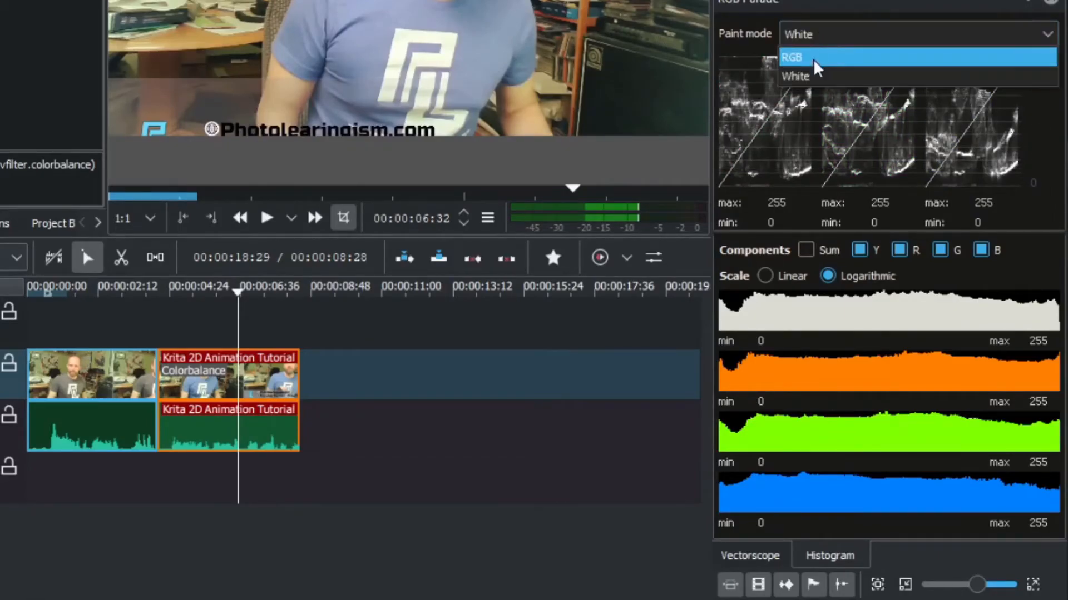
left_click(791, 57)
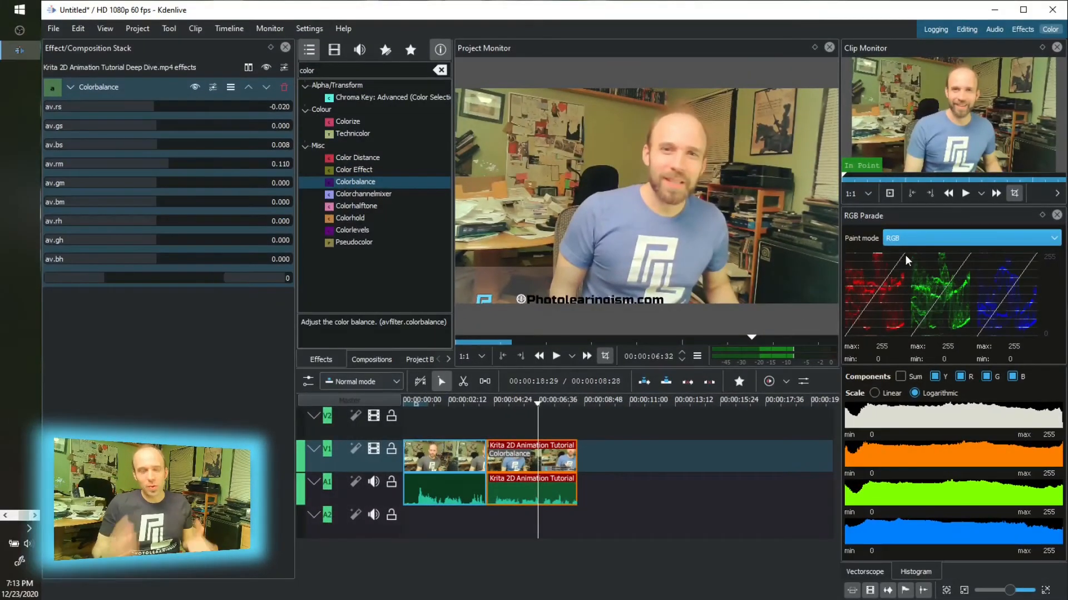
mouse_move(907, 263)
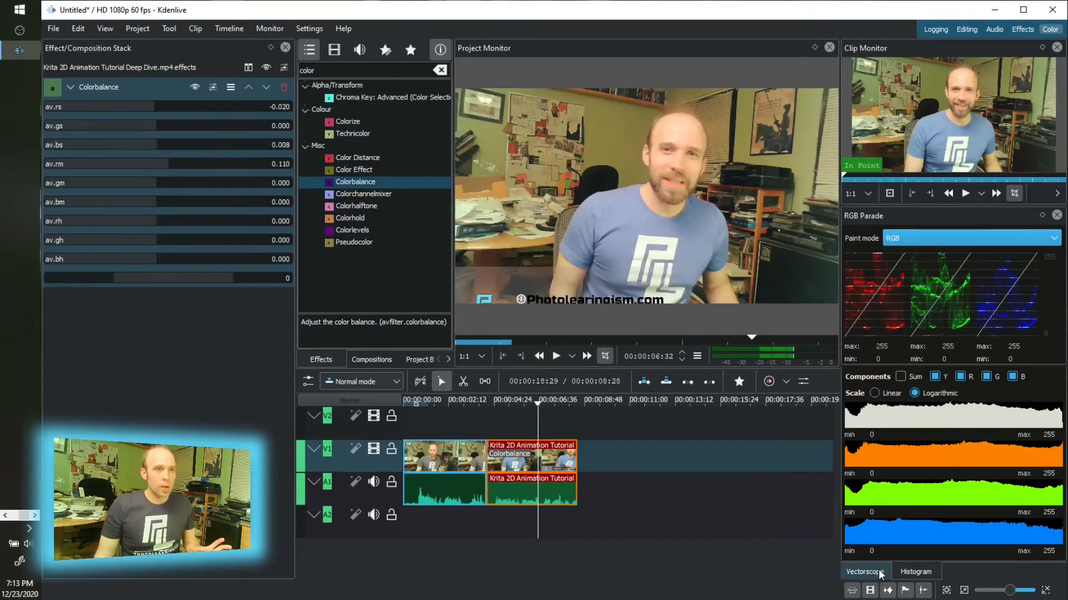
Replace the histogram with the Vectorscope below the RGB parade
left_click(865, 571)
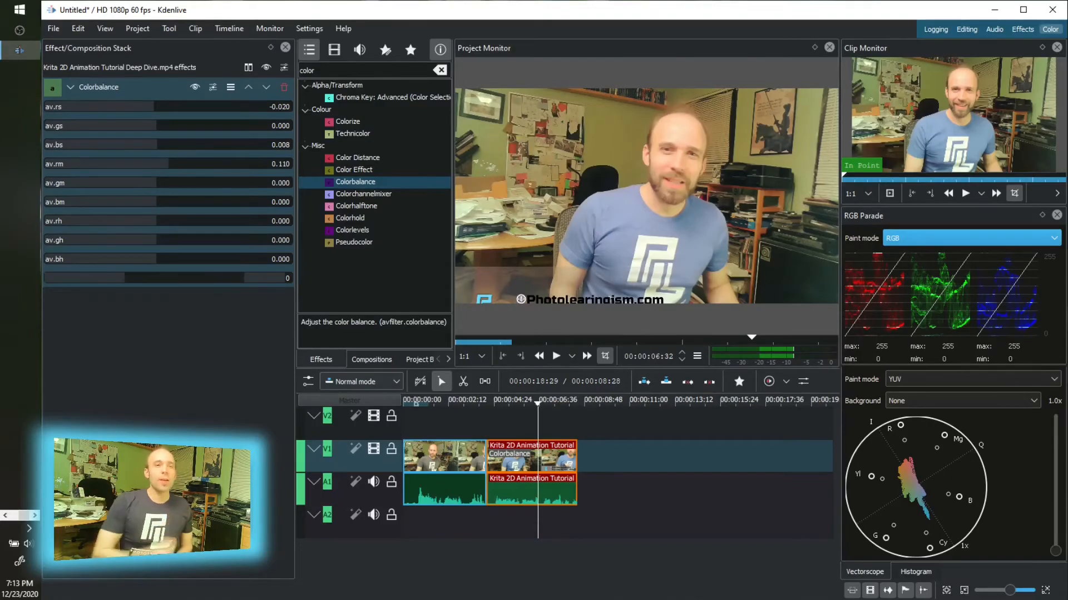
left_click(343, 28)
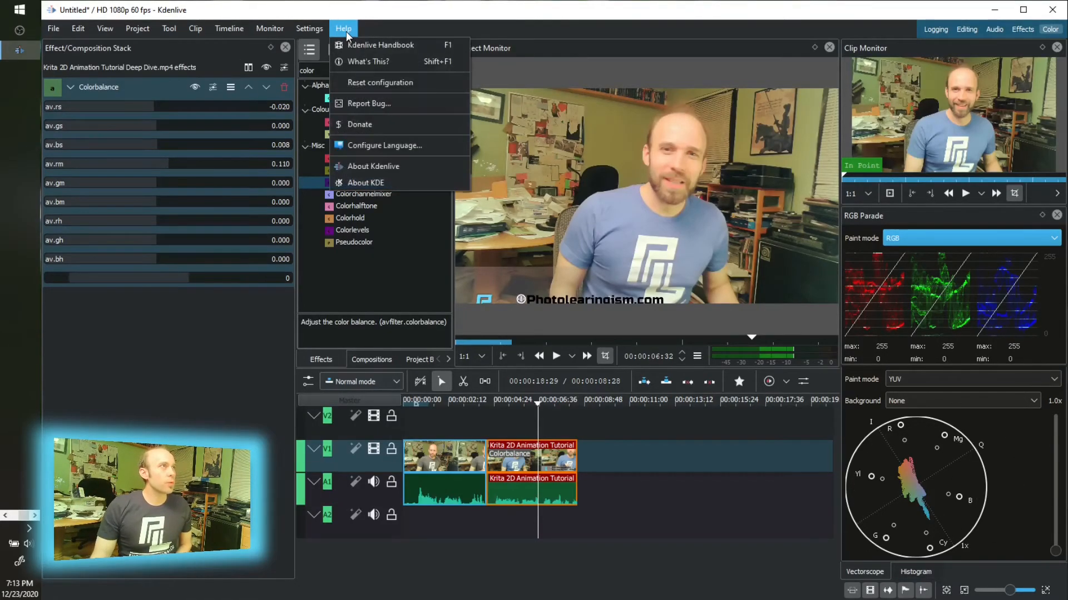
mouse_move(399, 183)
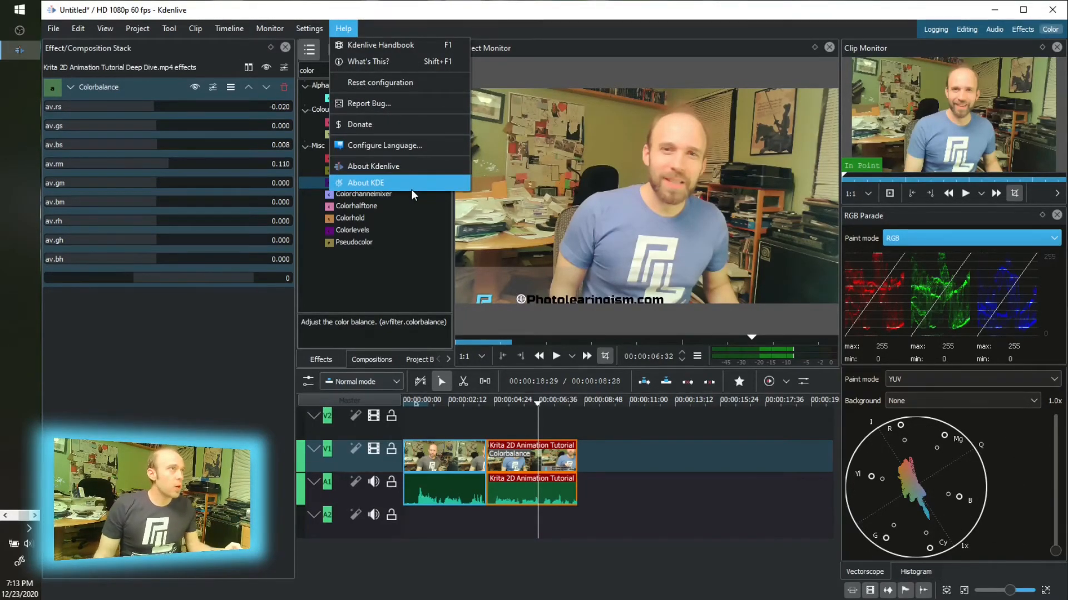
left_click(372, 165)
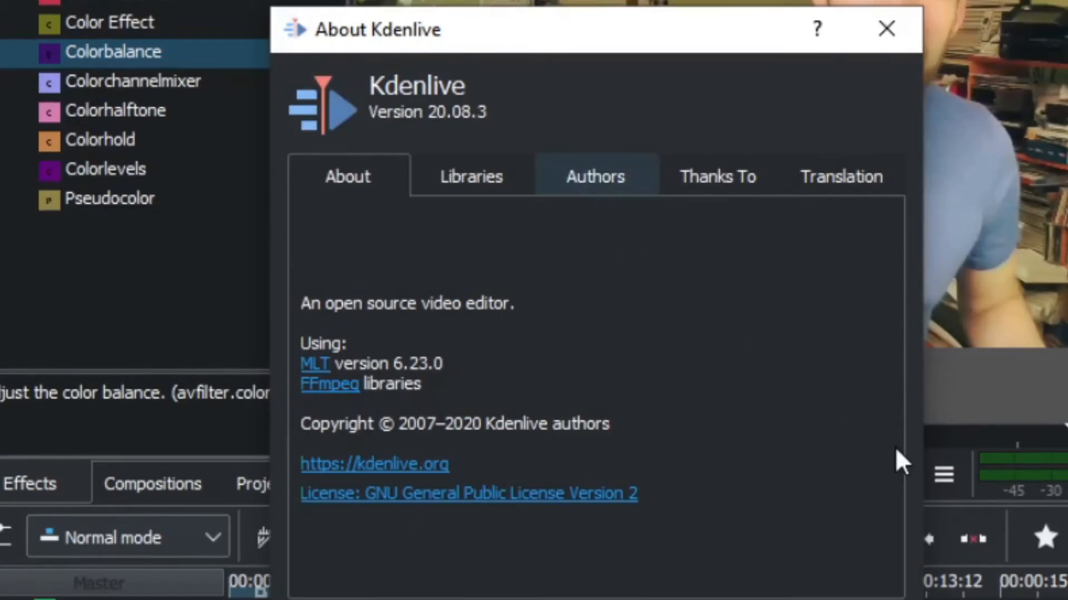
left_click(885, 28)
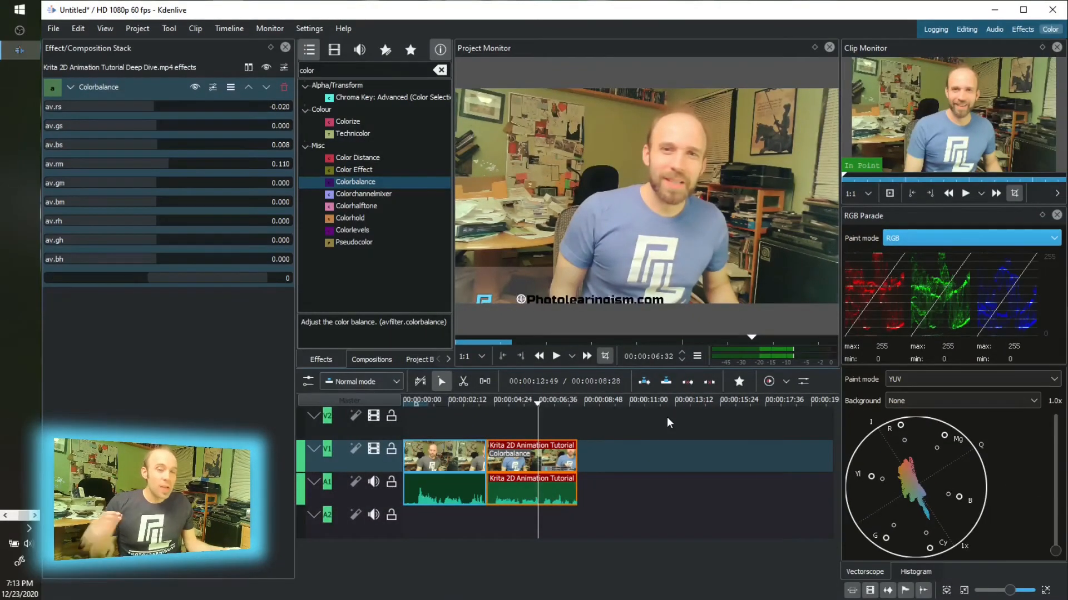